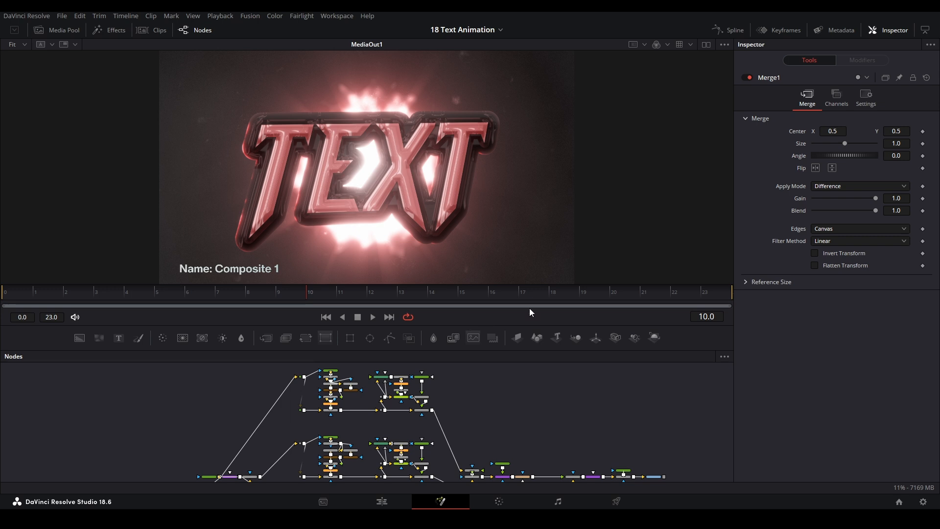
{"action": "mouse_move", "coordinate": [559, 370]}
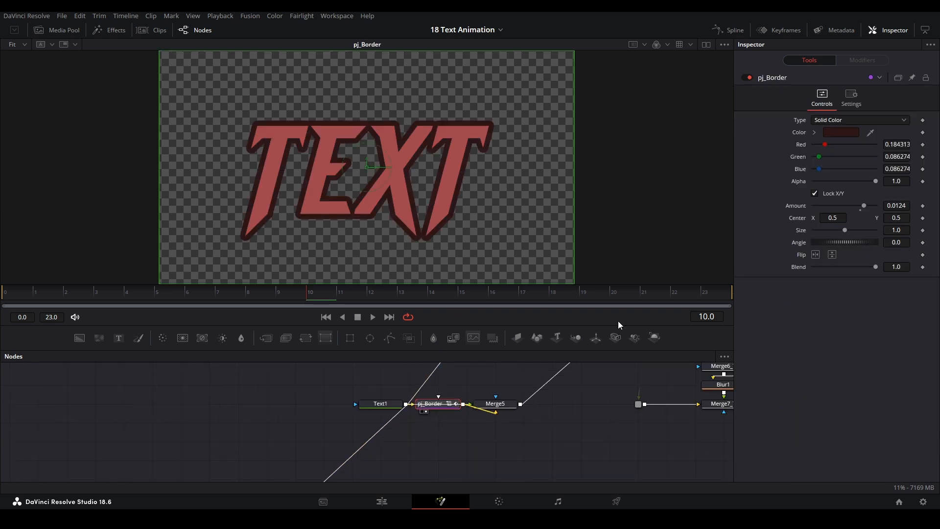
{"action": "mouse_move", "coordinate": [531, 388]}
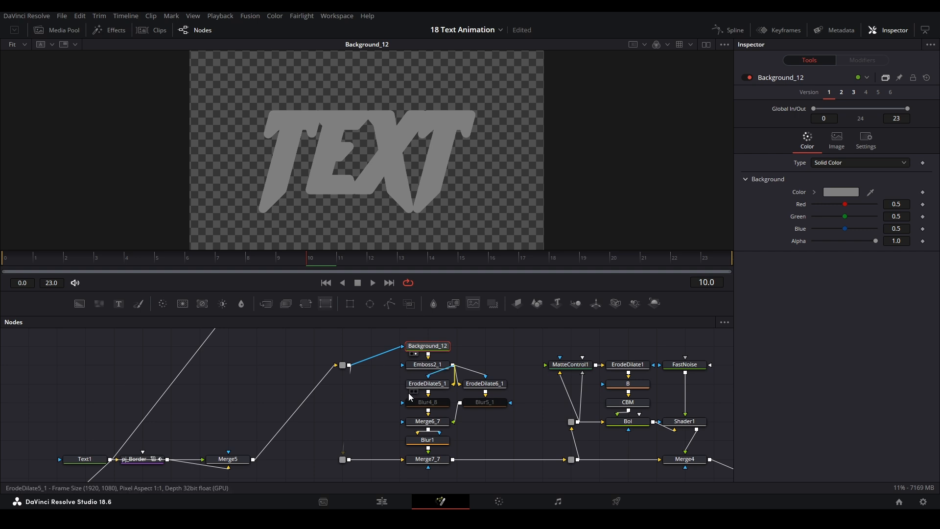
- View the embossed gray TEXT, its thick-outline erode step, and the merged white beveled highlight layer
{"action": "left_click", "coordinate": [426, 364]}
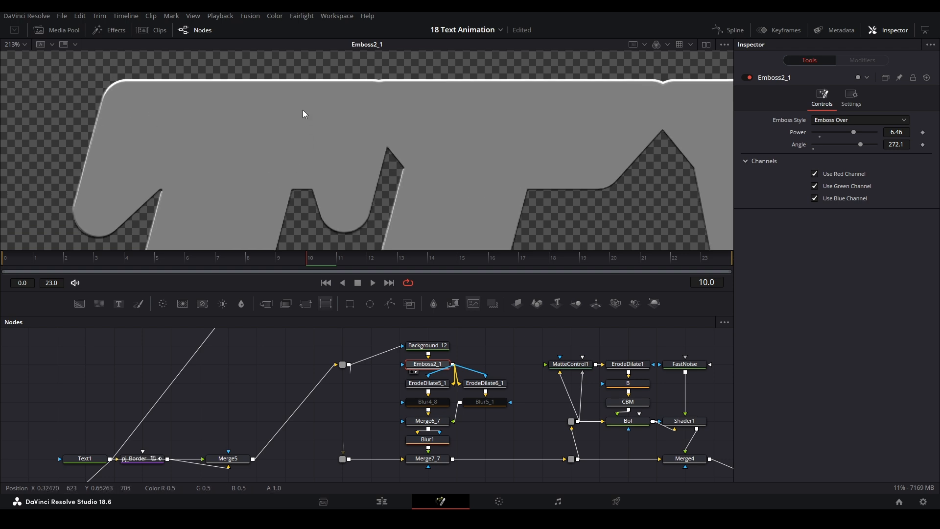
{"action": "mouse_move", "coordinate": [297, 170]}
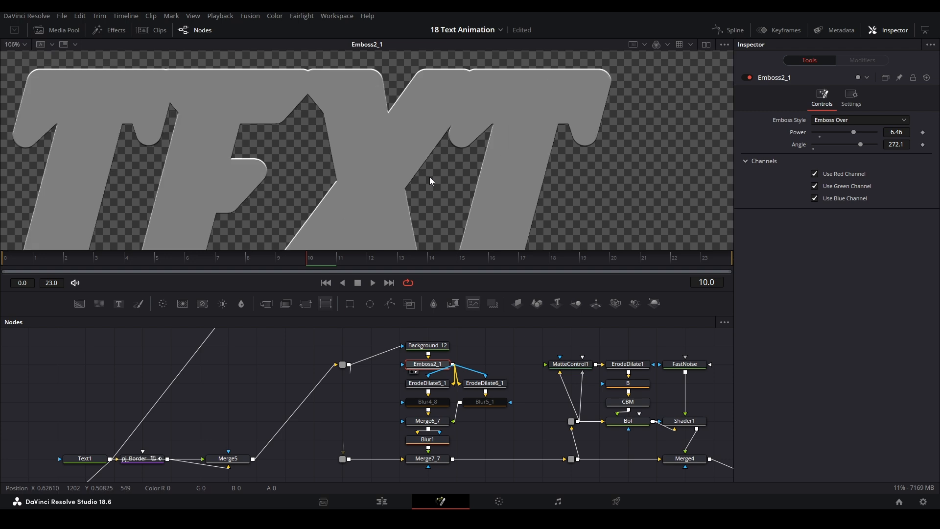
{"action": "mouse_move", "coordinate": [371, 164]}
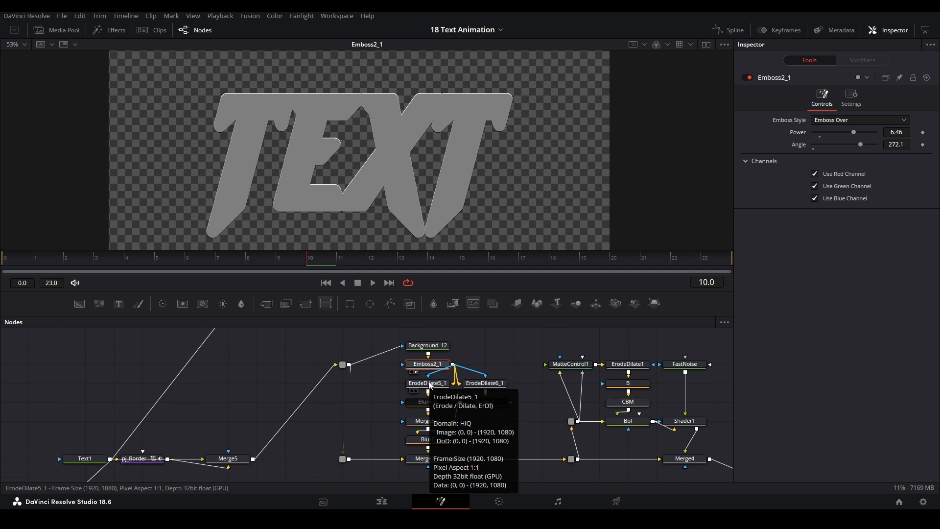
{"action": "left_click", "coordinate": [427, 383]}
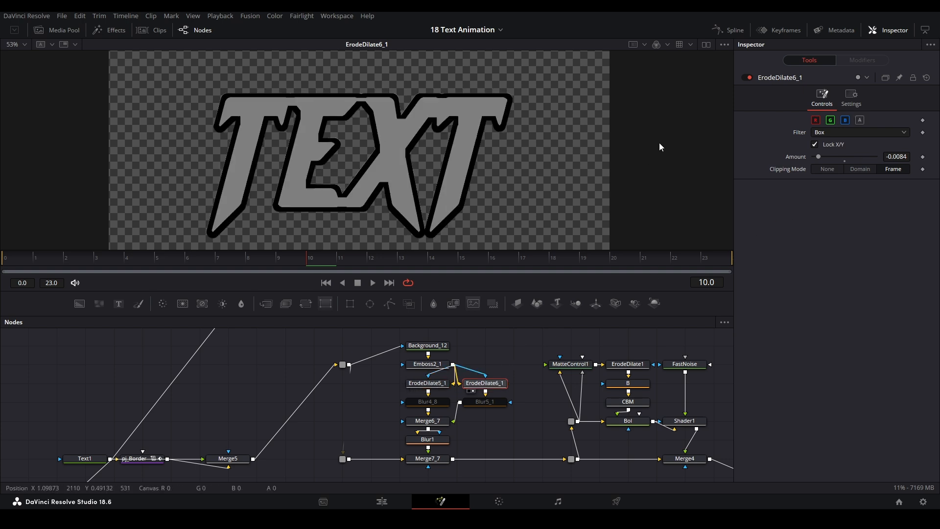
{"action": "left_click", "coordinate": [428, 420]}
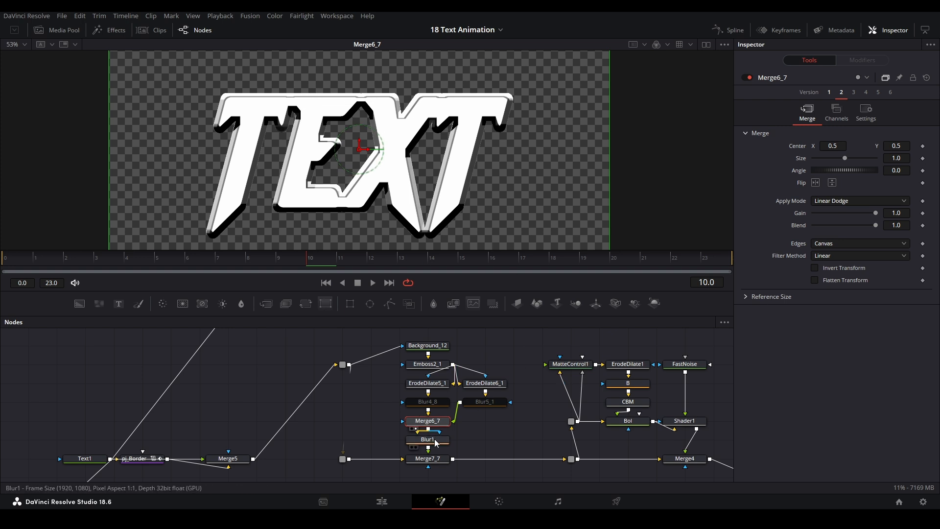
- View the blurred highlights, then the highlights merged and overlay-blended onto the red TEXT
{"action": "left_click", "coordinate": [429, 439]}
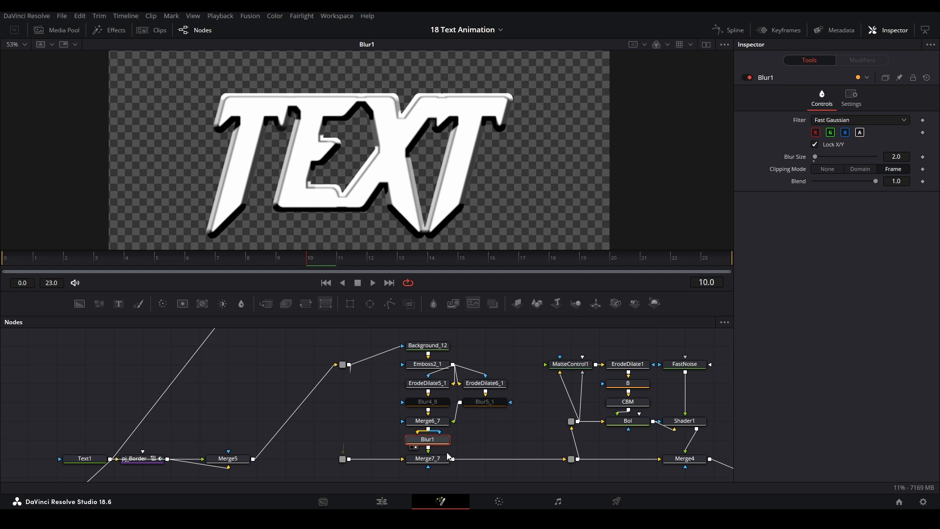
{"action": "left_click", "coordinate": [428, 459]}
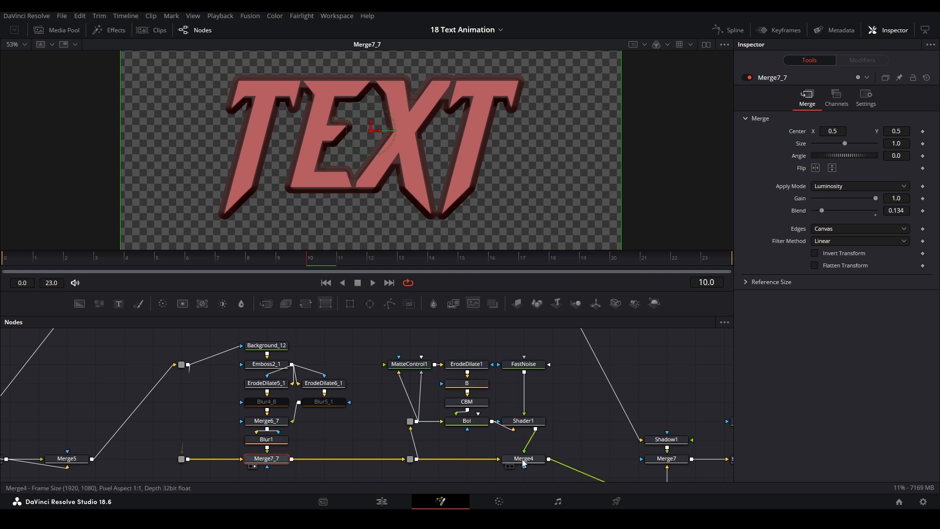
{"action": "left_click", "coordinate": [524, 459]}
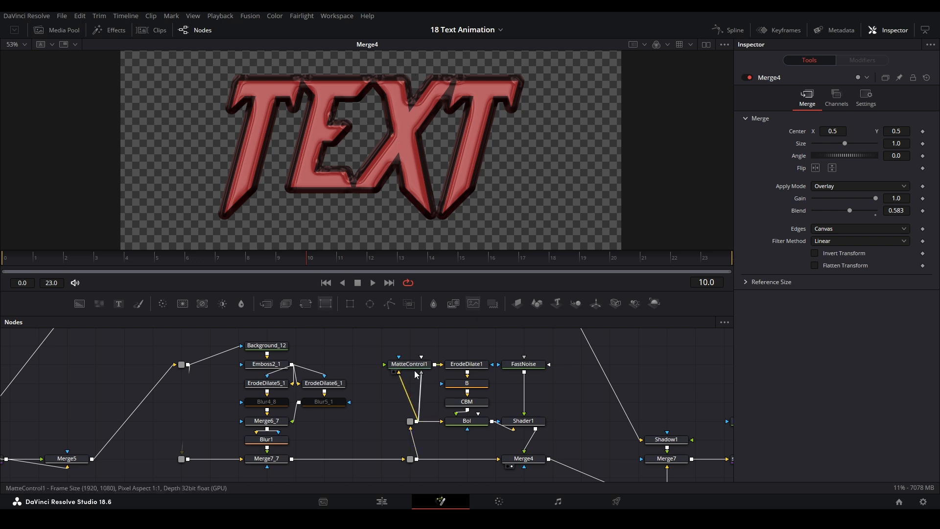
- Inspect the extracted, shrunk and blurred text matte, ending on the purple normal map
{"action": "left_click", "coordinate": [410, 365]}
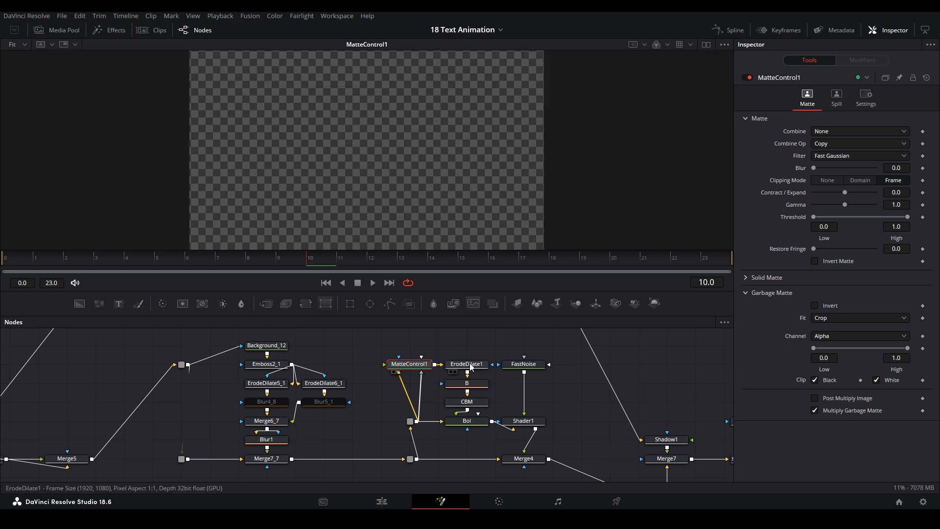
{"action": "left_click", "coordinate": [466, 365]}
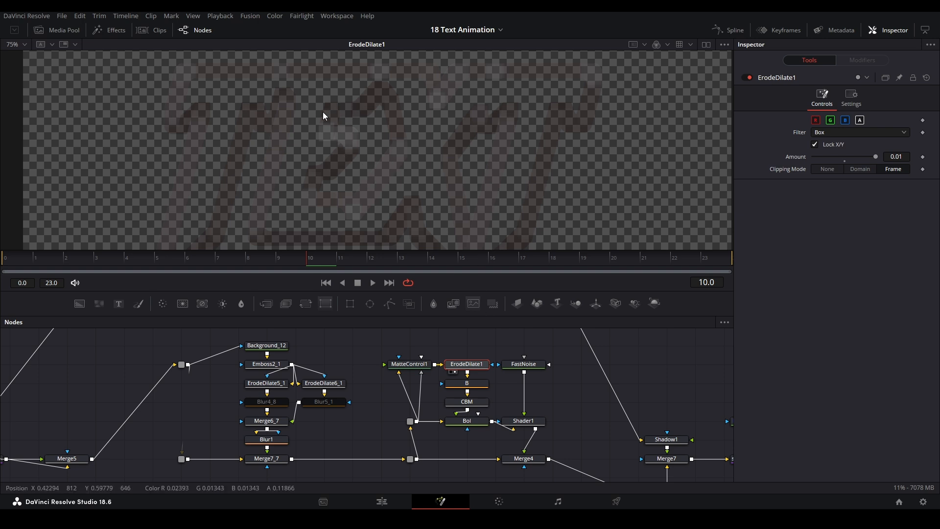
{"action": "left_click", "coordinate": [409, 365]}
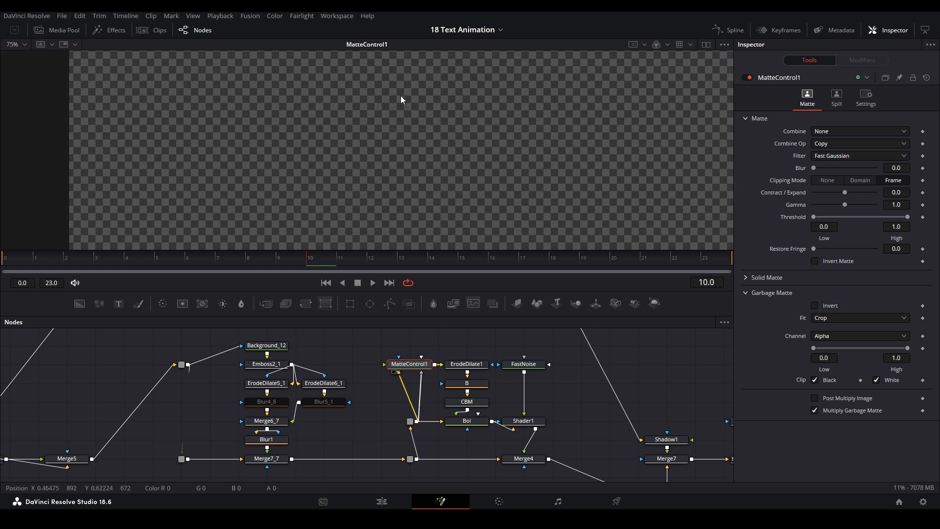
{"action": "left_click", "coordinate": [467, 383]}
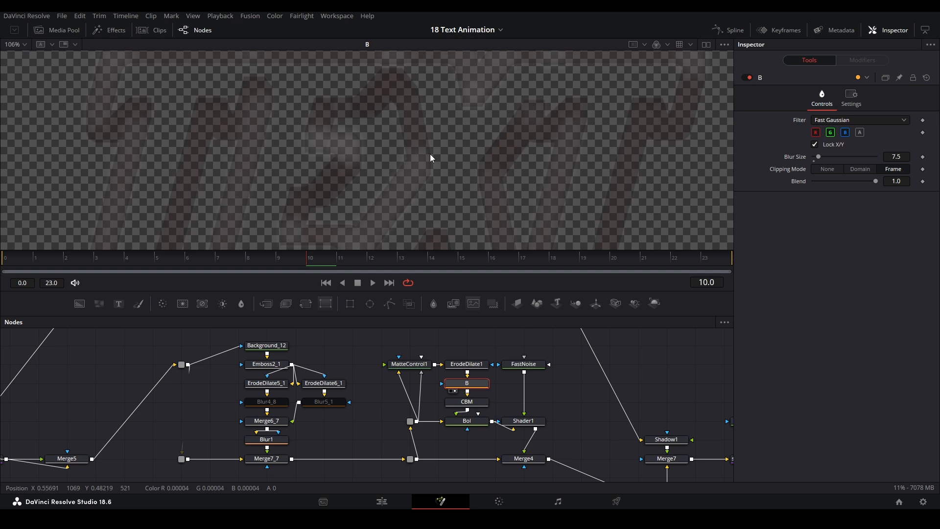
{"action": "left_click", "coordinate": [466, 402]}
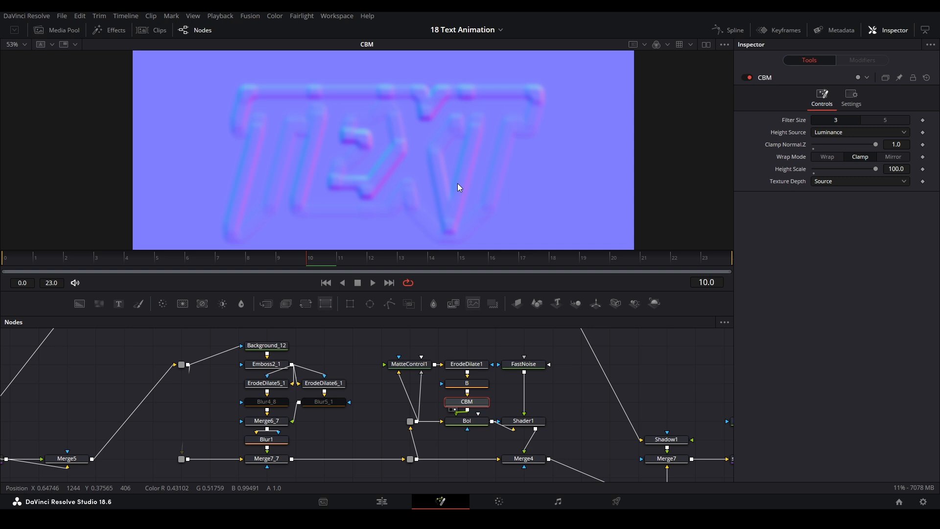
{"action": "mouse_move", "coordinate": [239, 92]}
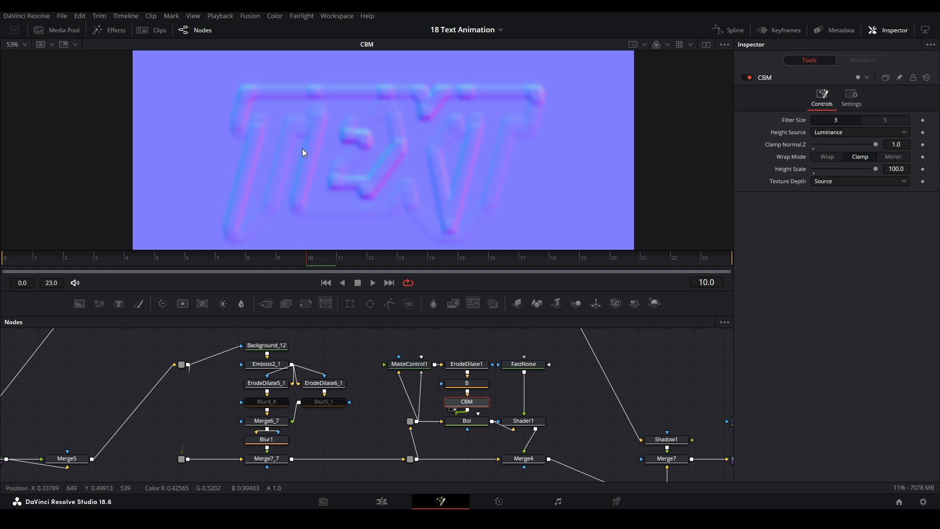
{"action": "mouse_move", "coordinate": [435, 112]}
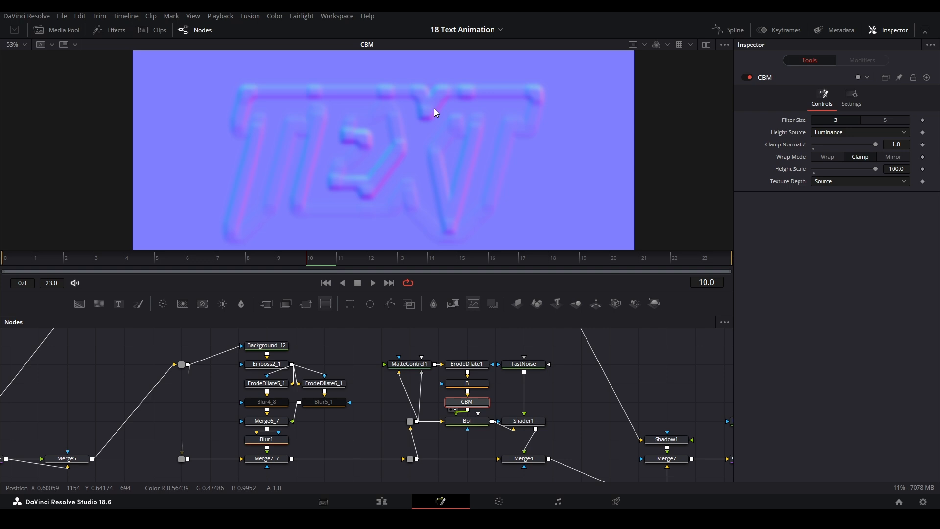
{"action": "mouse_move", "coordinate": [474, 432]}
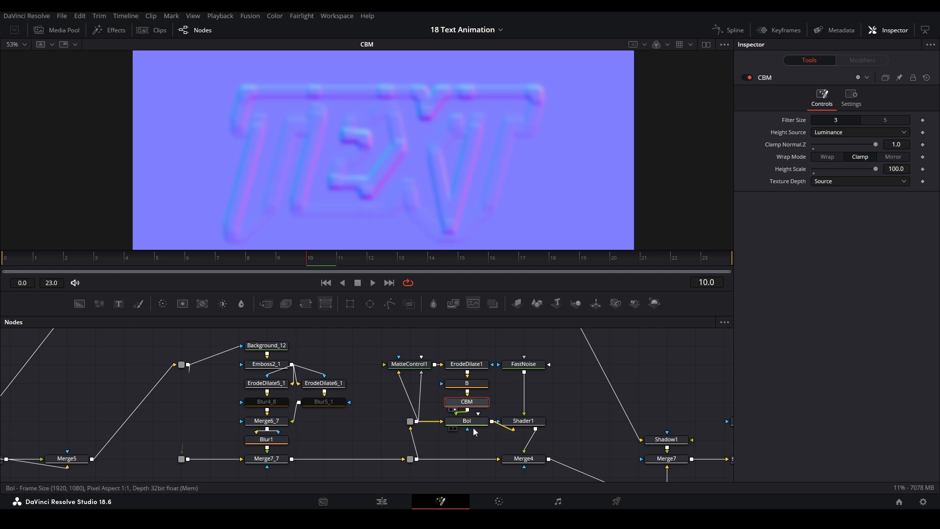
- Review how the boolean node copies the normal map into extra channels, then view the chrome-shaded TEXT
{"action": "left_click", "coordinate": [410, 421]}
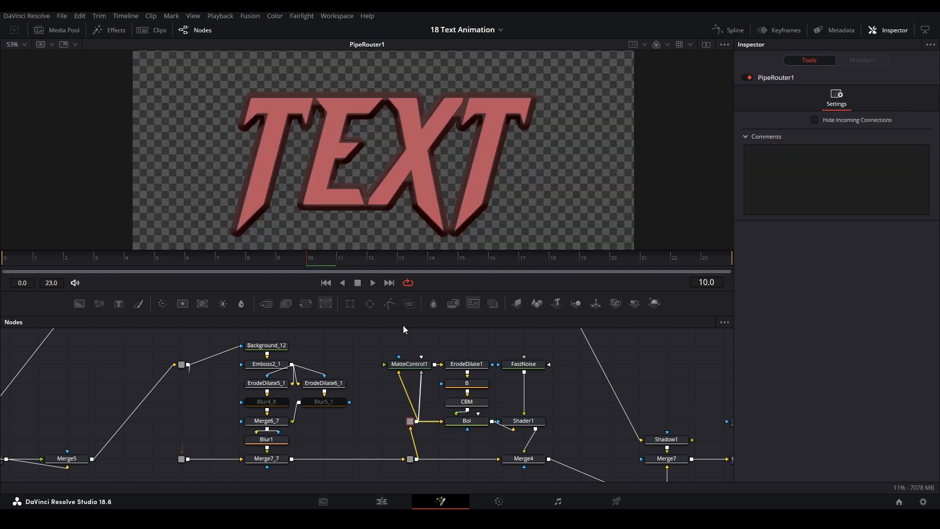
{"action": "left_click", "coordinate": [466, 402]}
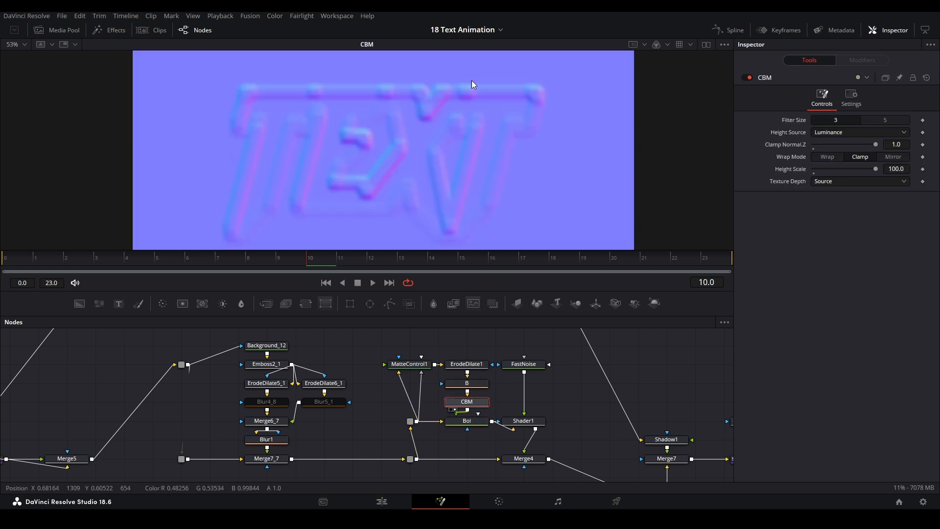
{"action": "left_click", "coordinate": [467, 420]}
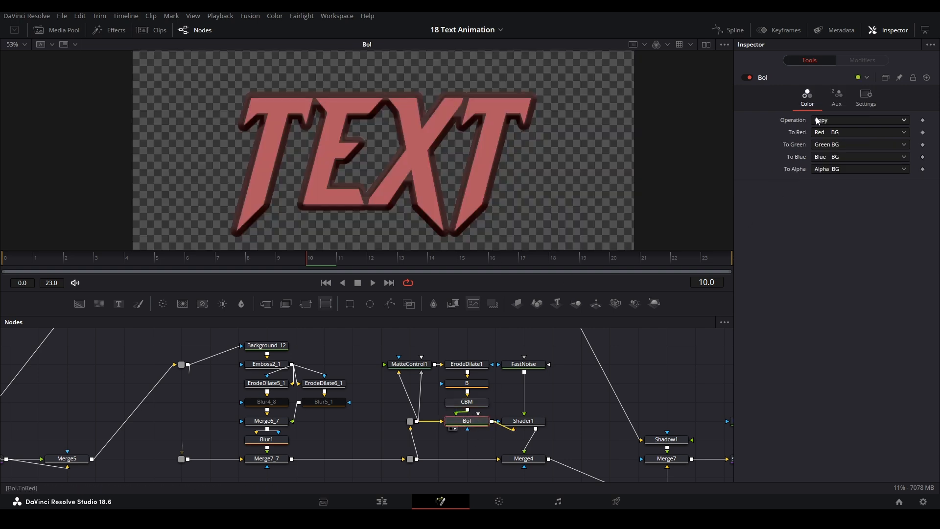
{"action": "mouse_move", "coordinate": [280, 162]}
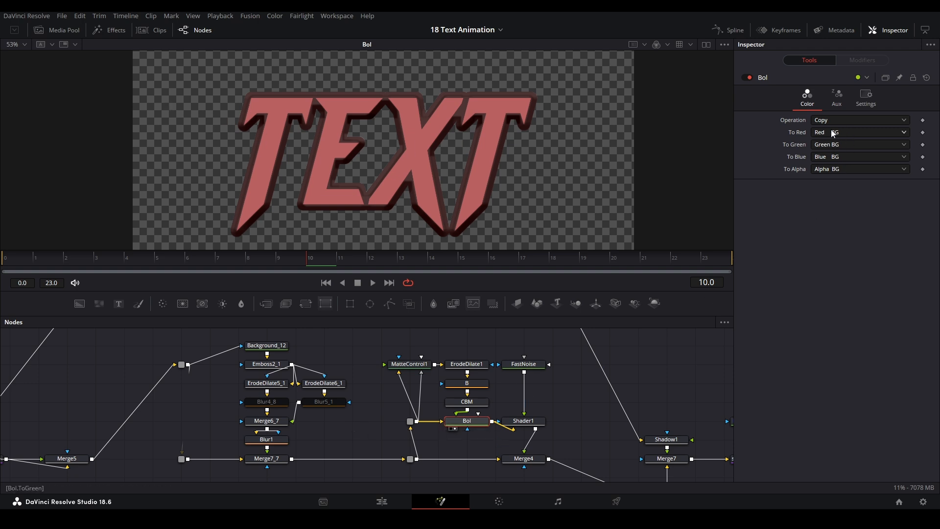
{"action": "mouse_move", "coordinate": [586, 180]}
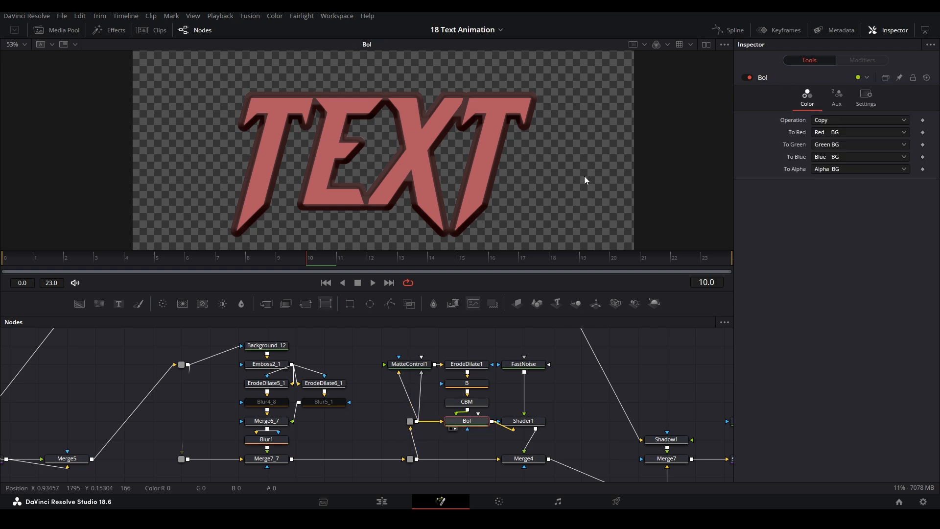
{"action": "left_click", "coordinate": [837, 96]}
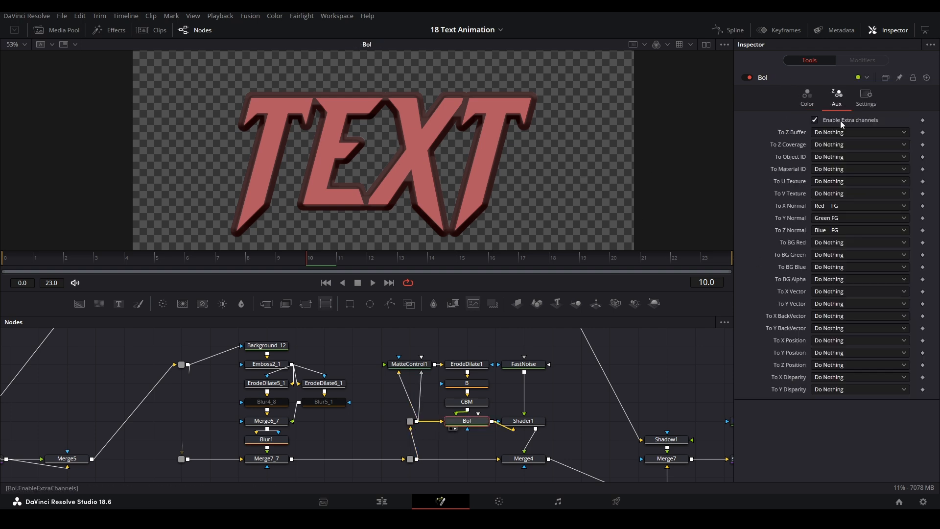
{"action": "left_click", "coordinate": [466, 401]}
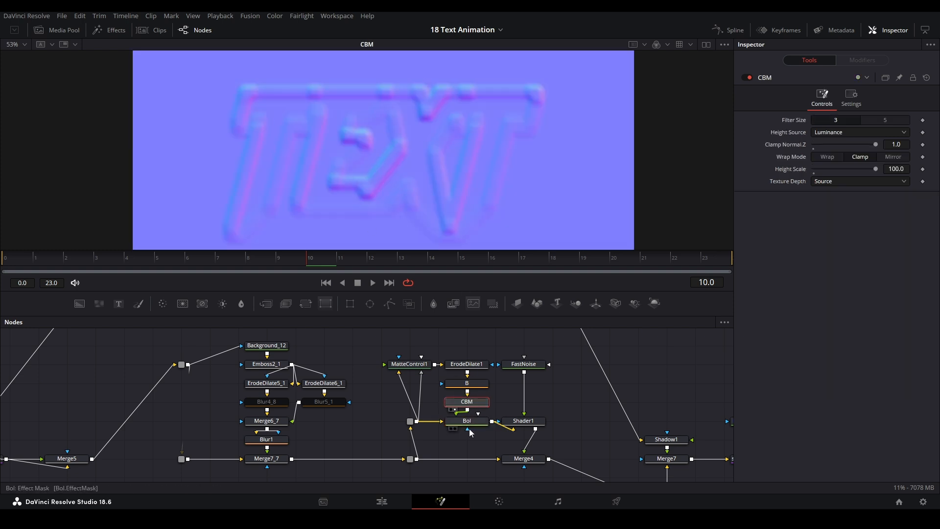
{"action": "mouse_move", "coordinate": [405, 141]}
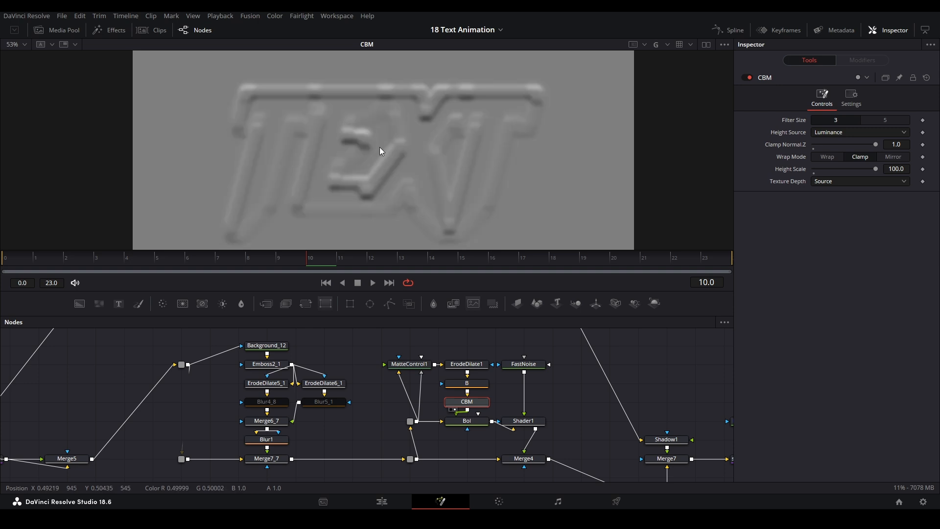
{"action": "mouse_move", "coordinate": [390, 151]}
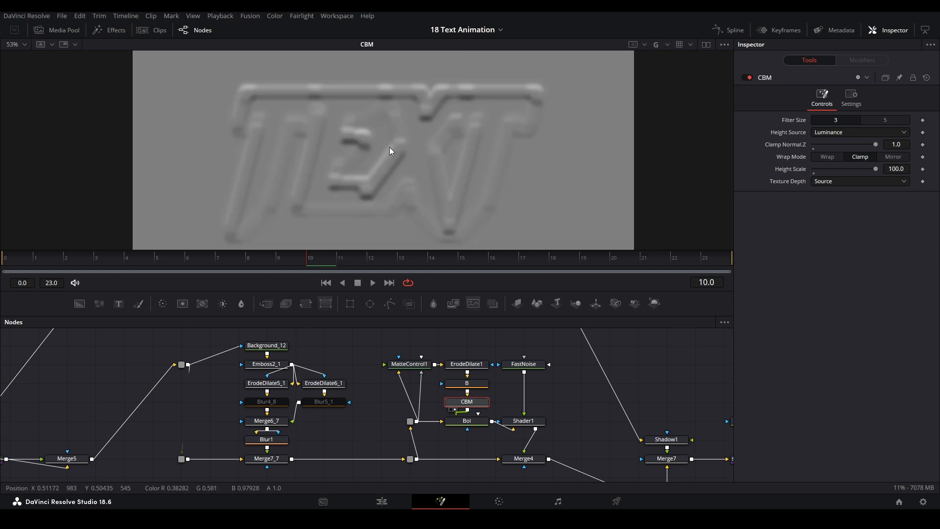
{"action": "mouse_move", "coordinate": [417, 138]}
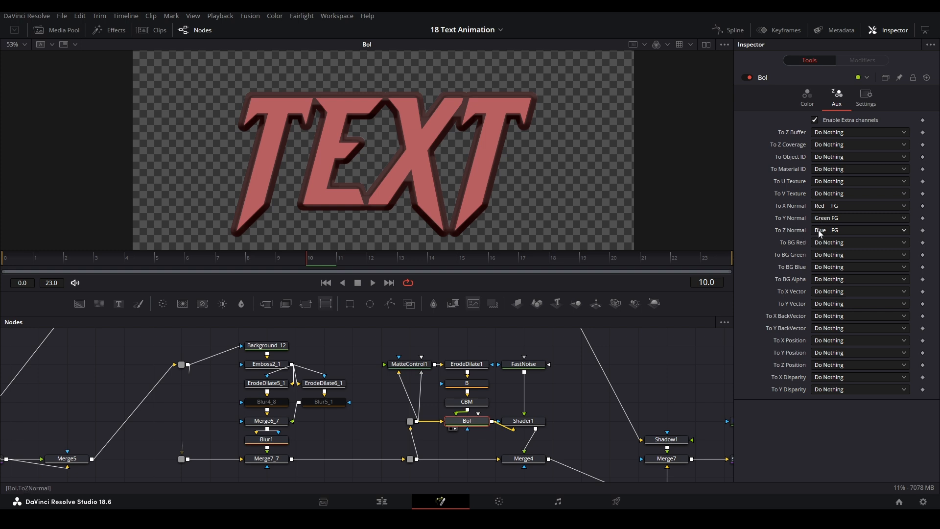
{"action": "left_click", "coordinate": [523, 420]}
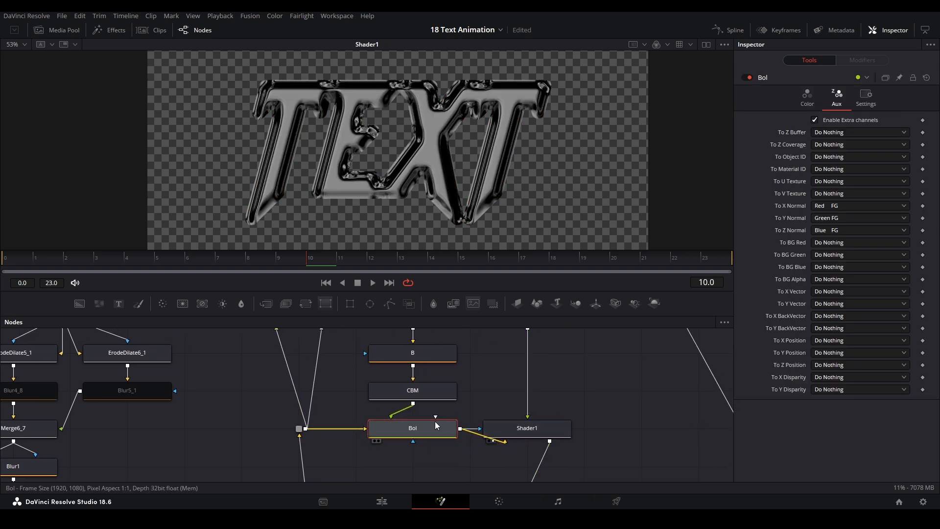
- Inspect the shader's lighting settings and the black-and-white FastNoise texture feeding it
{"action": "left_click", "coordinate": [526, 428]}
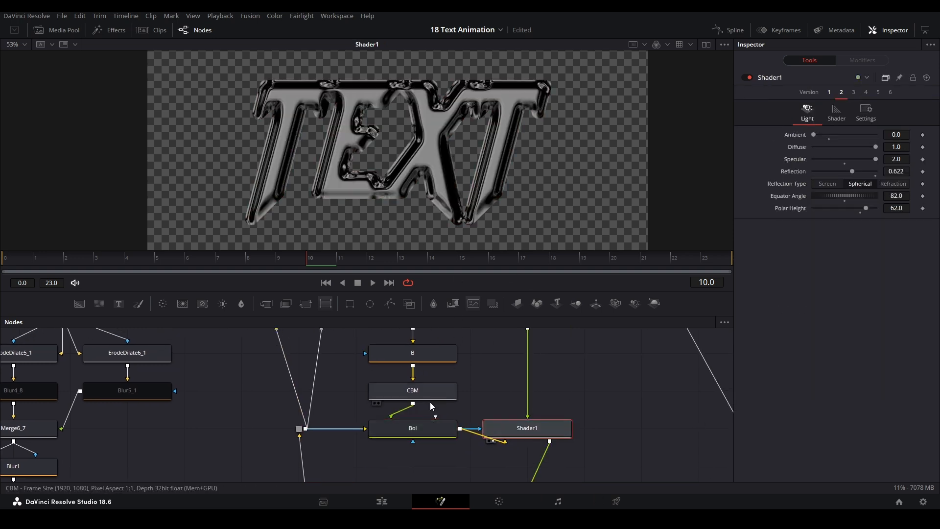
{"action": "left_click", "coordinate": [413, 428]}
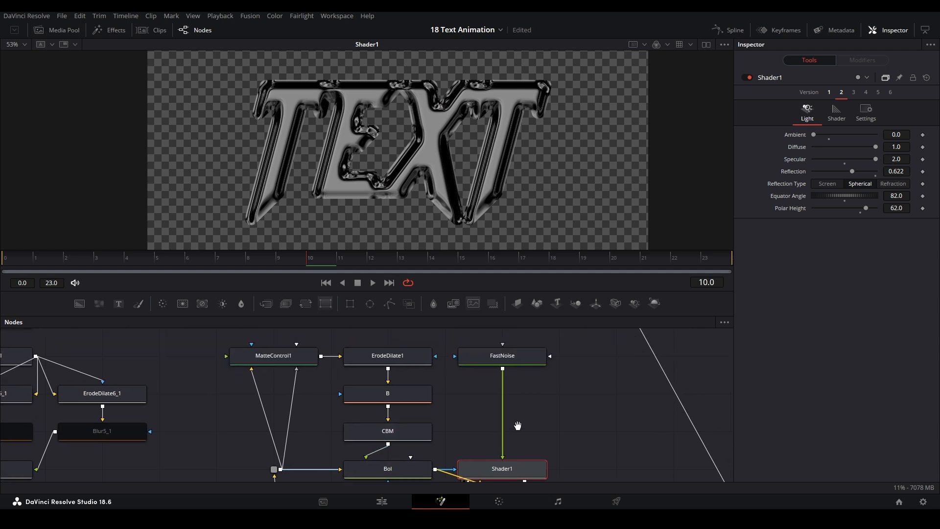
{"action": "left_click", "coordinate": [502, 355]}
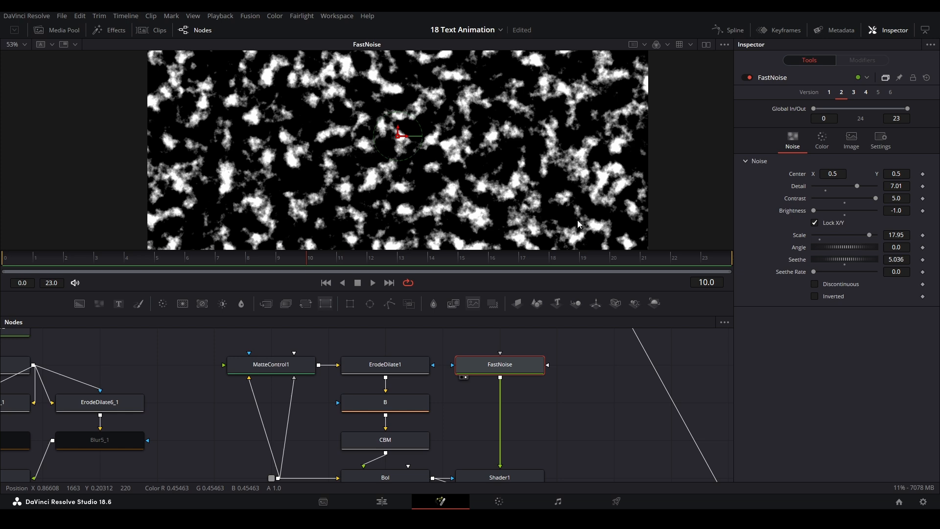
{"action": "left_click", "coordinate": [821, 140]}
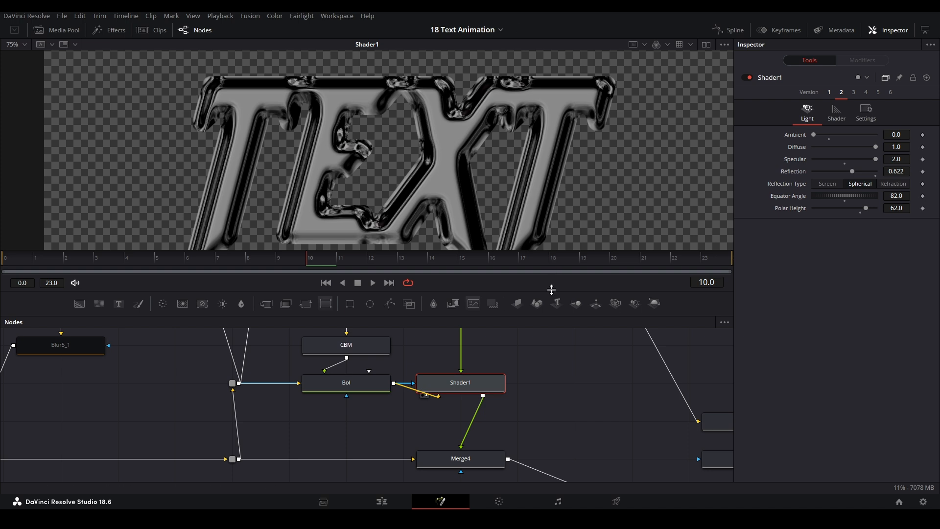
{"action": "scroll", "scroll_direction": "down", "scroll_amount": 3}
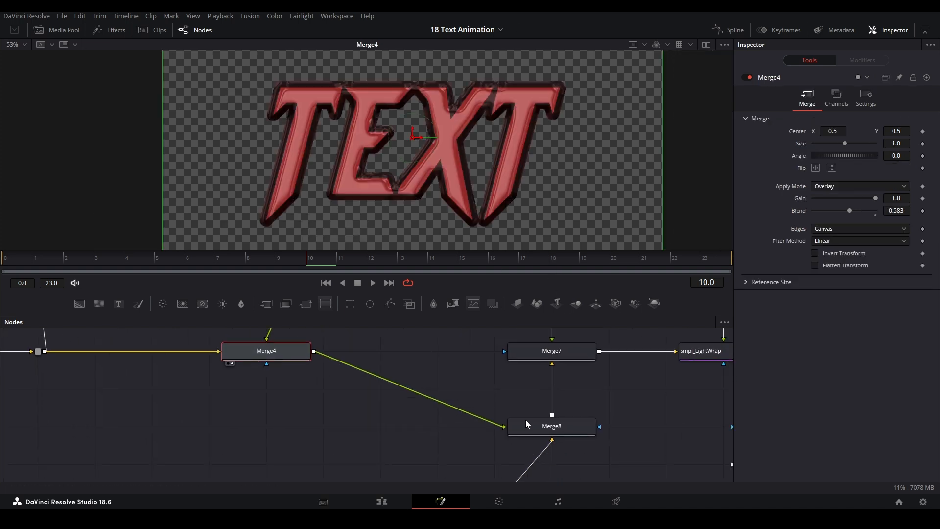
- View the merged red TEXT, the emboss settings, the glossy merge, and the dark-outlined copy
{"action": "left_click", "coordinate": [551, 426]}
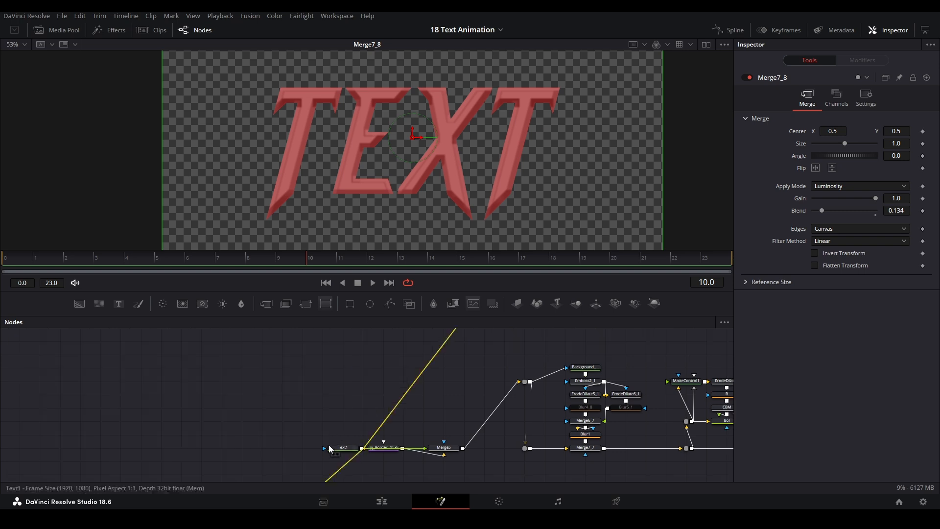
{"action": "left_click", "coordinate": [344, 447]}
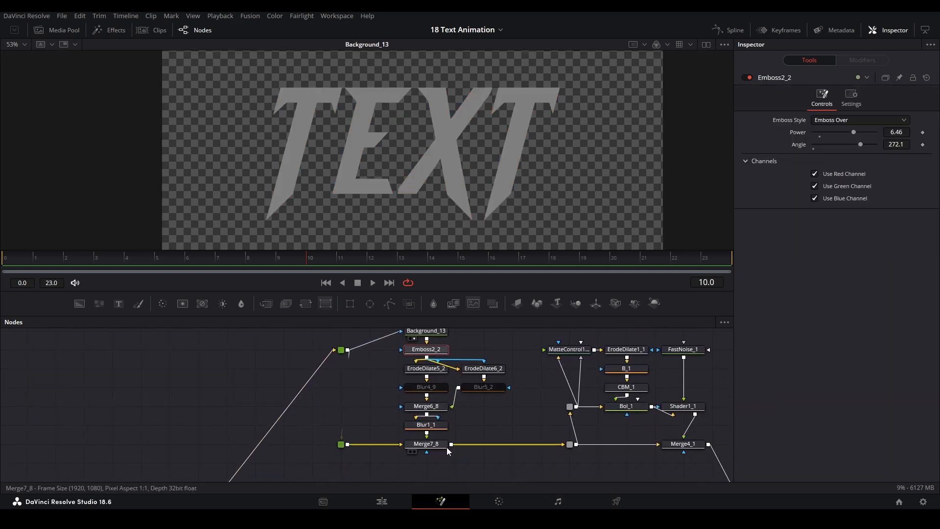
{"action": "left_click", "coordinate": [426, 444]}
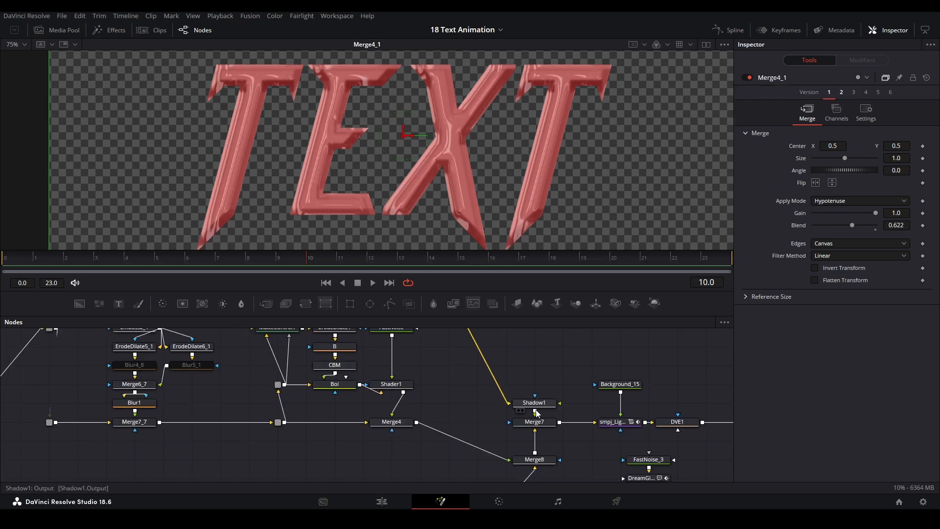
{"action": "left_click", "coordinate": [533, 422]}
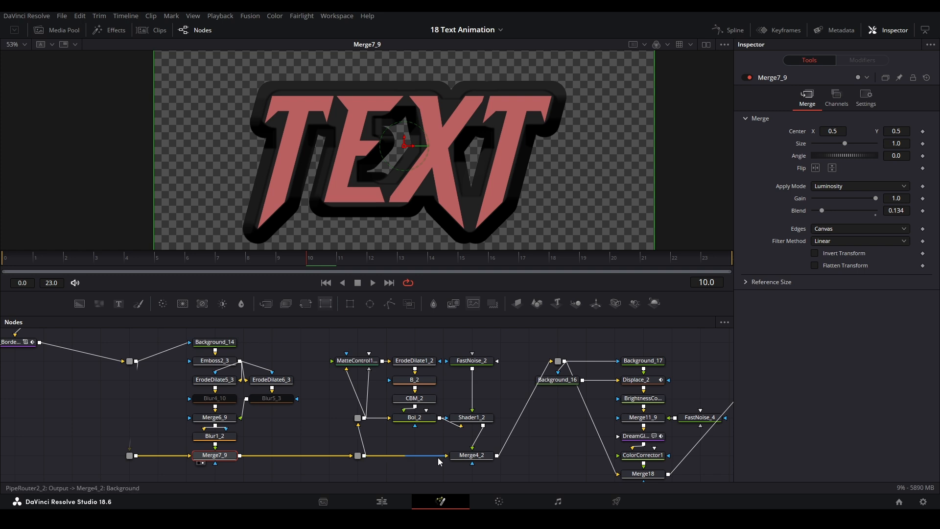
- View the glossy outlined TEXT and its pink noise texture, then select the router feeding the background shapes
{"action": "left_click", "coordinate": [472, 454]}
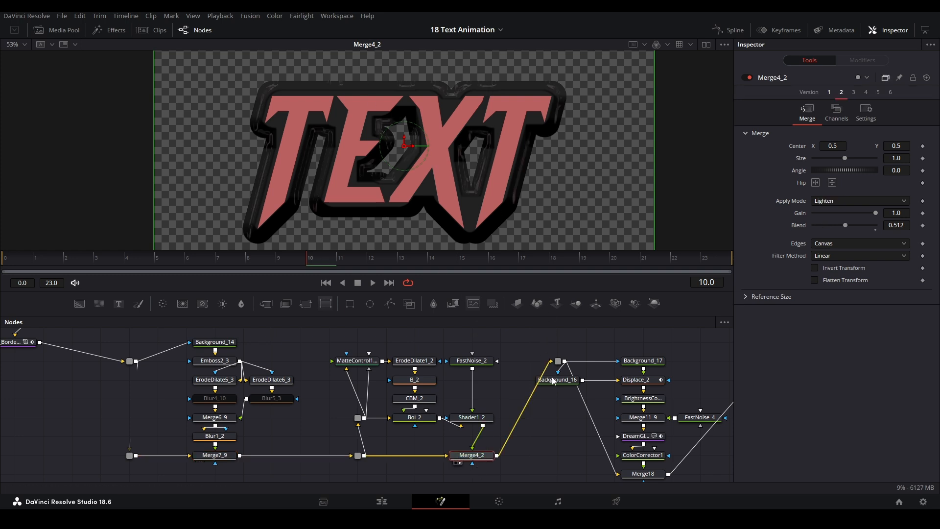
{"action": "mouse_move", "coordinate": [479, 386]}
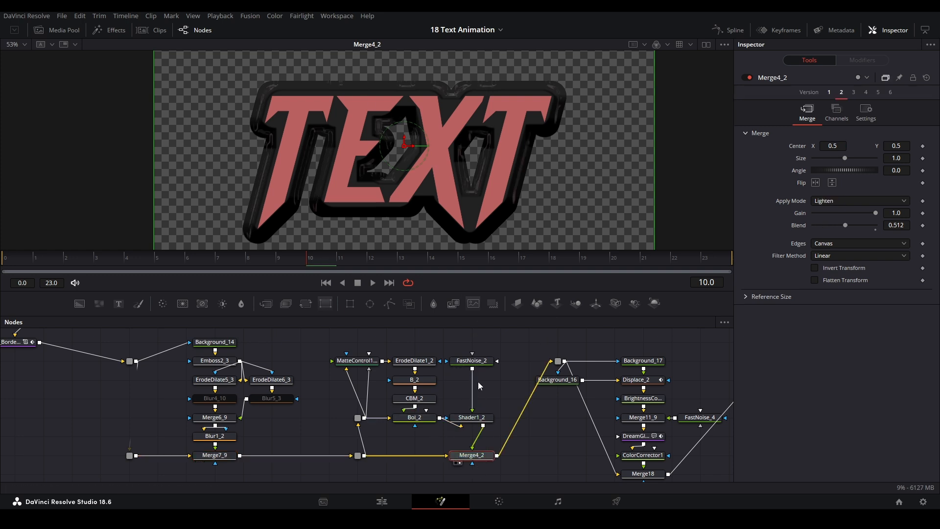
{"action": "left_click", "coordinate": [471, 360]}
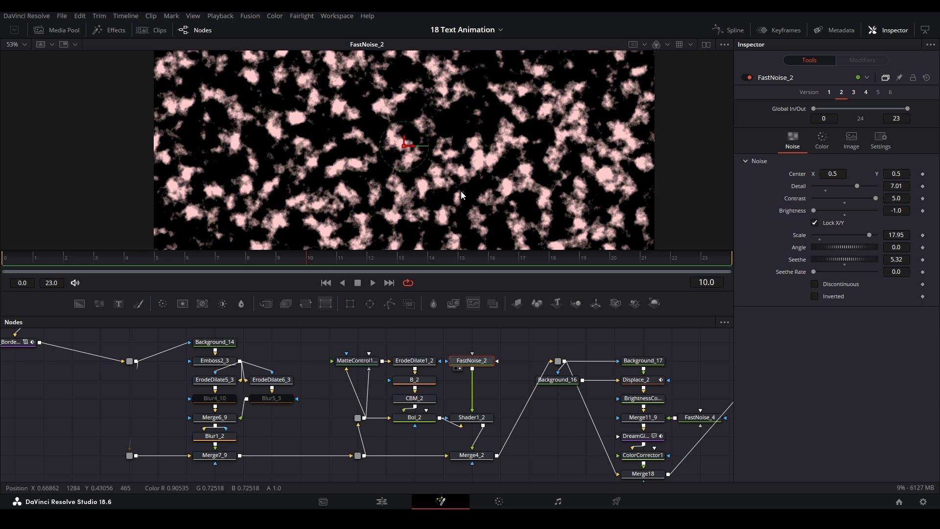
{"action": "left_click", "coordinate": [472, 455]}
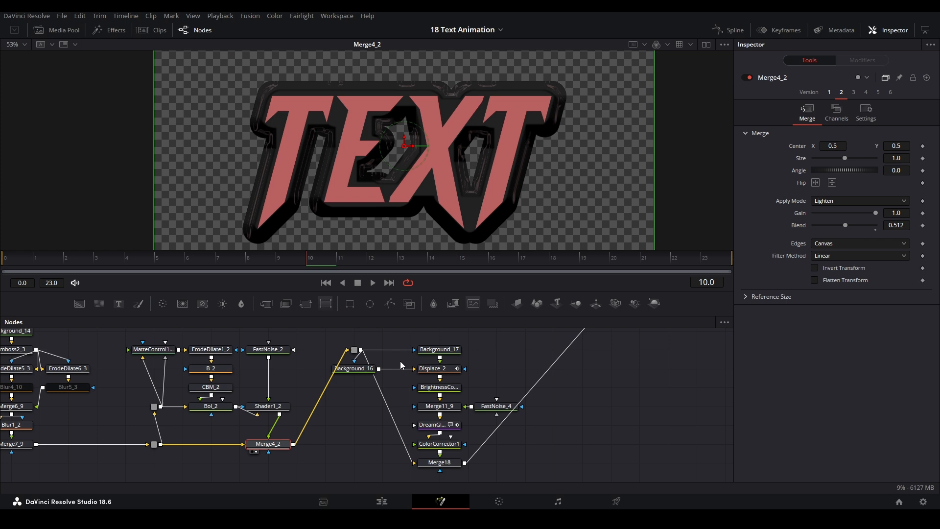
{"action": "left_click", "coordinate": [439, 458]}
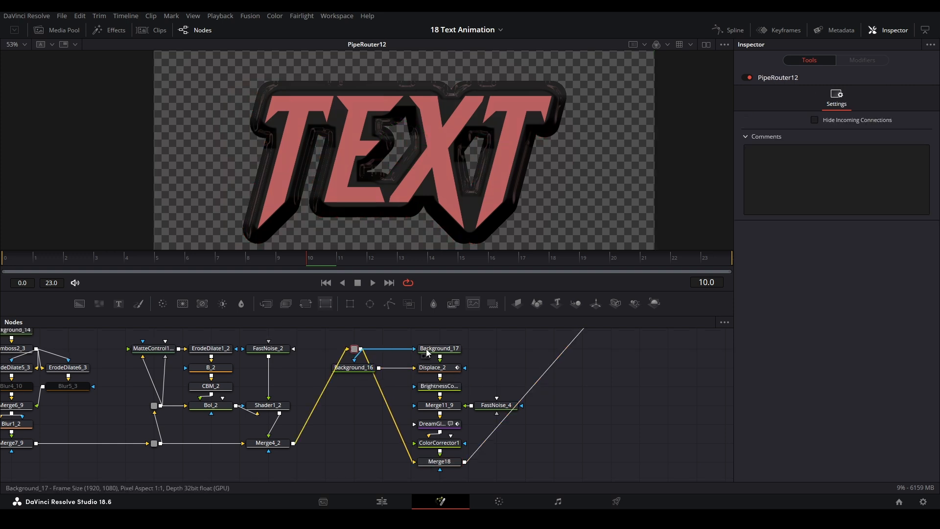
- Step through the gray and black outline shapes, displacement and contrast to the thin edge highlights
{"action": "left_click", "coordinate": [438, 349]}
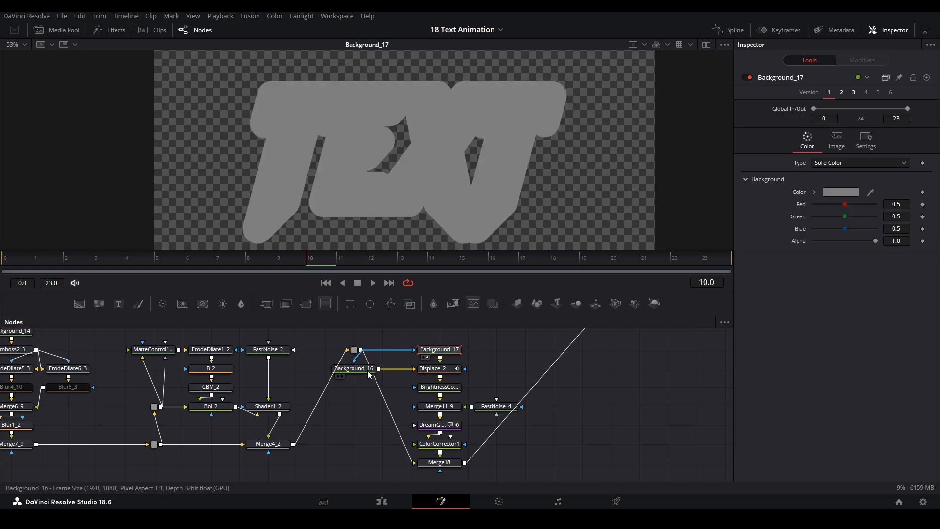
{"action": "left_click", "coordinate": [354, 369]}
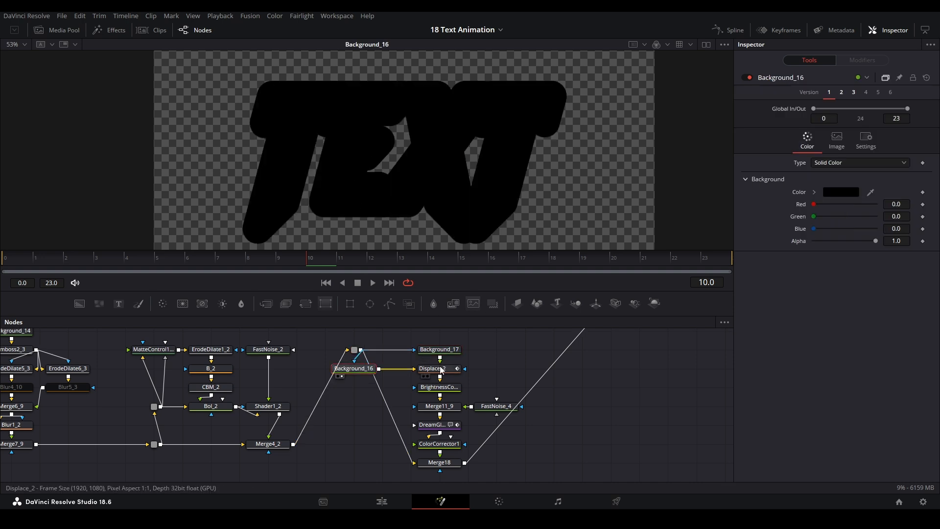
{"action": "left_click", "coordinate": [432, 369]}
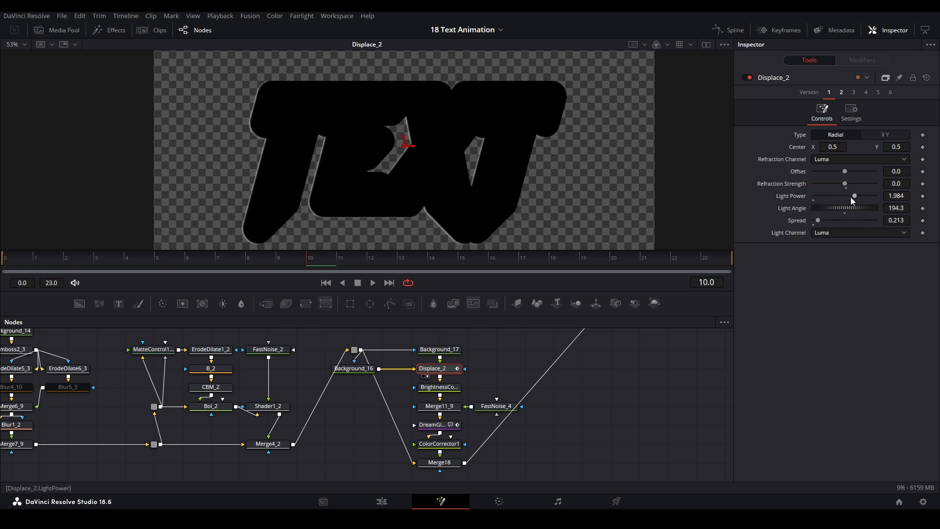
{"action": "mouse_move", "coordinate": [270, 117]}
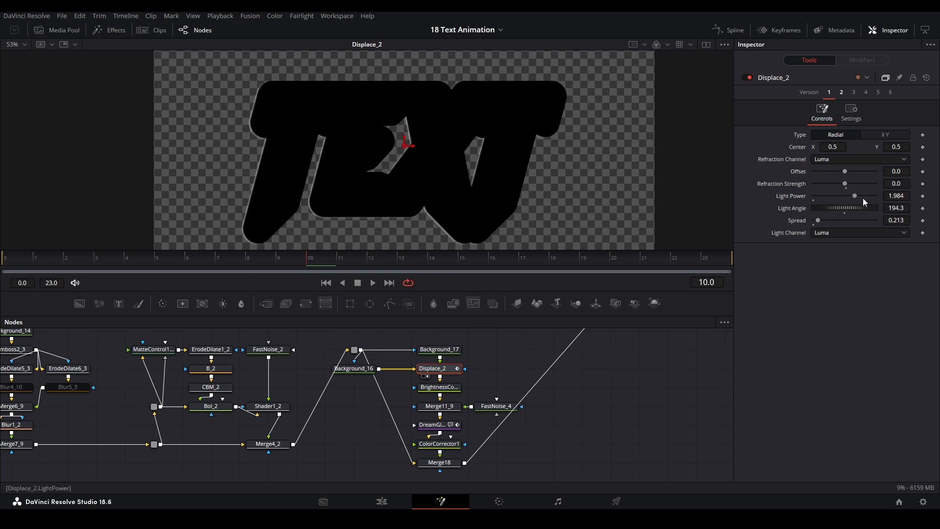
{"action": "mouse_move", "coordinate": [417, 132]}
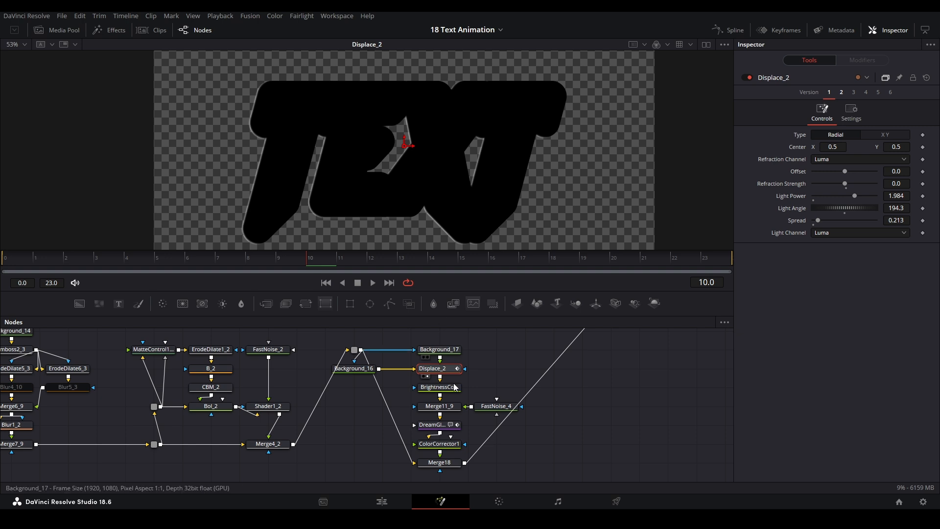
{"action": "left_click", "coordinate": [439, 387]}
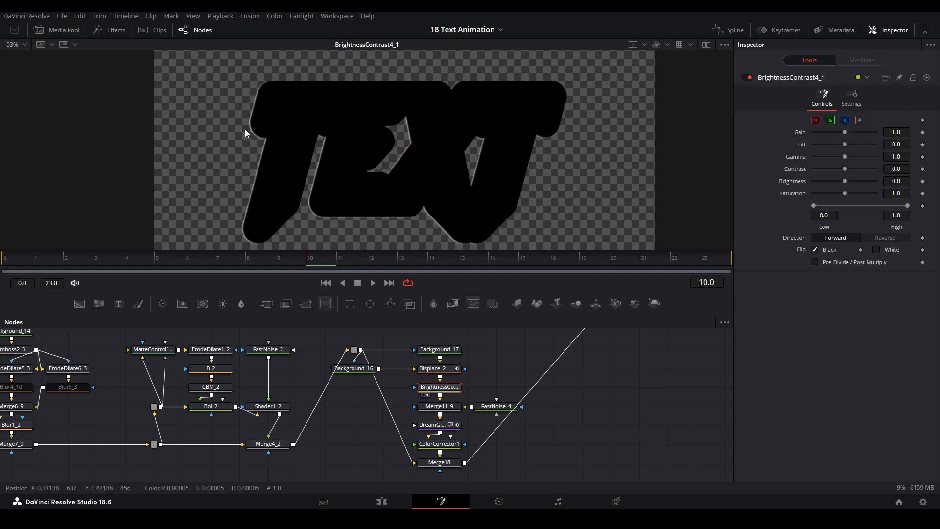
{"action": "left_click", "coordinate": [439, 406]}
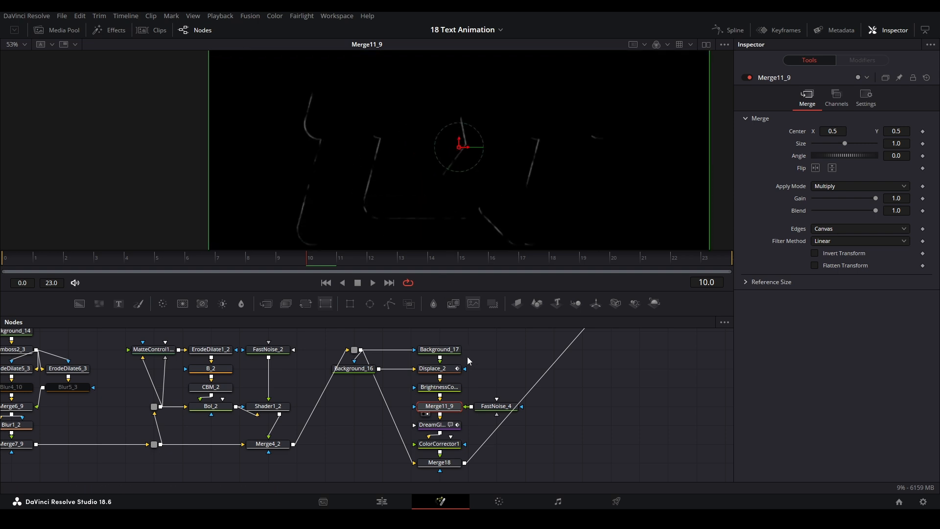
{"action": "mouse_move", "coordinate": [713, 216]}
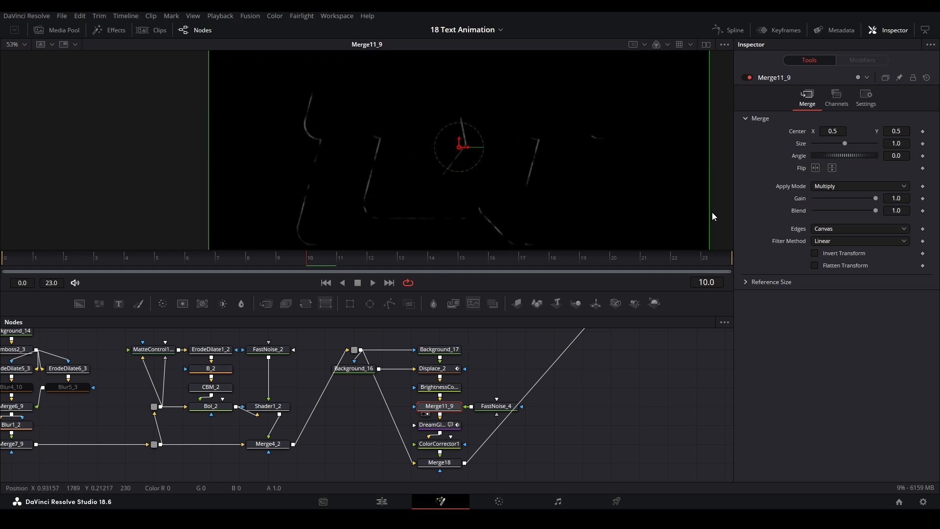
- View the noise-broken edges, their white glow, the red tint, and the final merged TEXT
{"action": "left_click", "coordinate": [496, 405]}
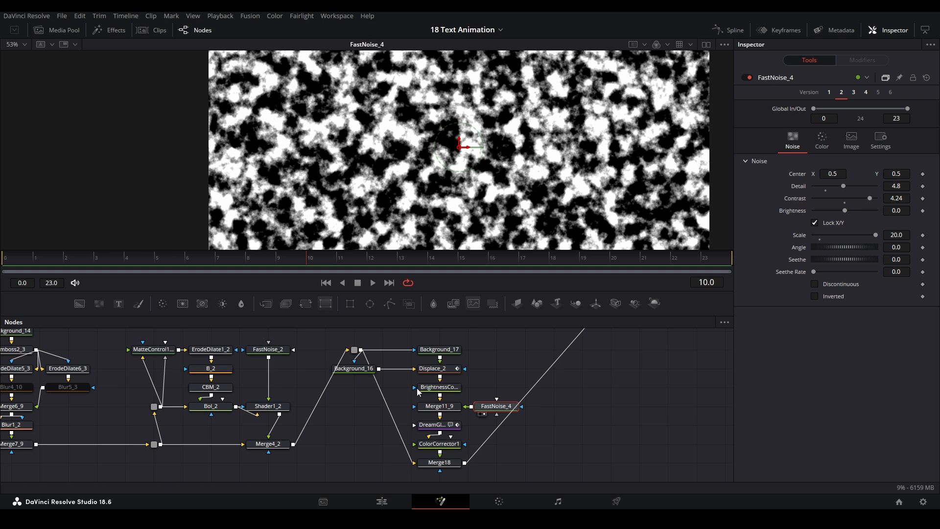
{"action": "left_click", "coordinate": [439, 405]}
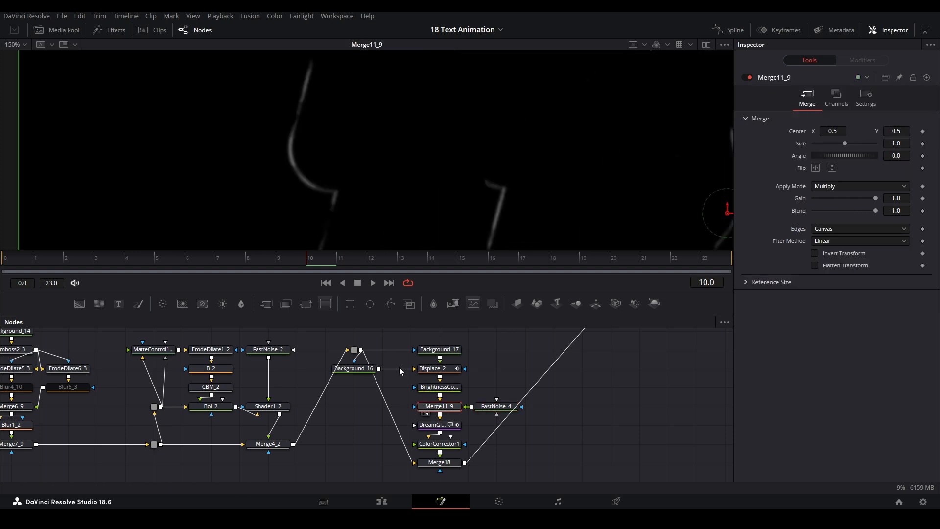
{"action": "left_click", "coordinate": [439, 424]}
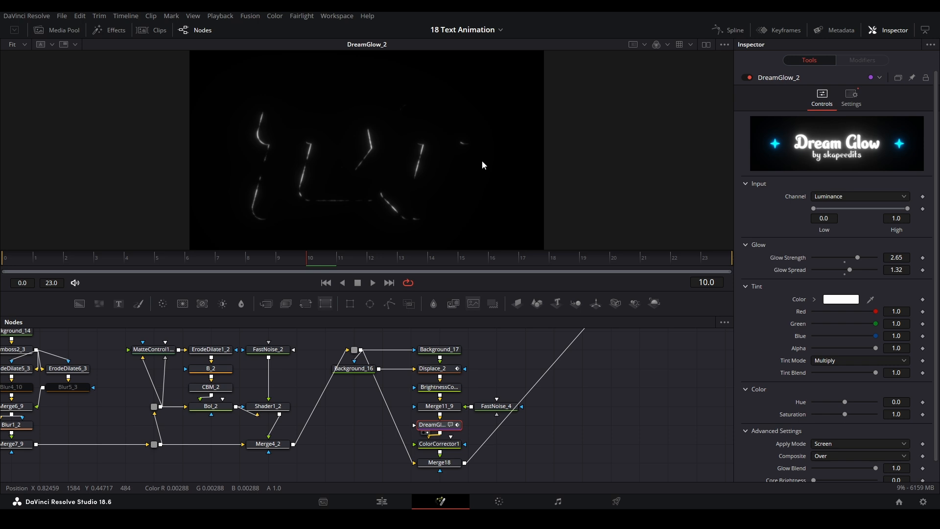
{"action": "left_click", "coordinate": [439, 444]}
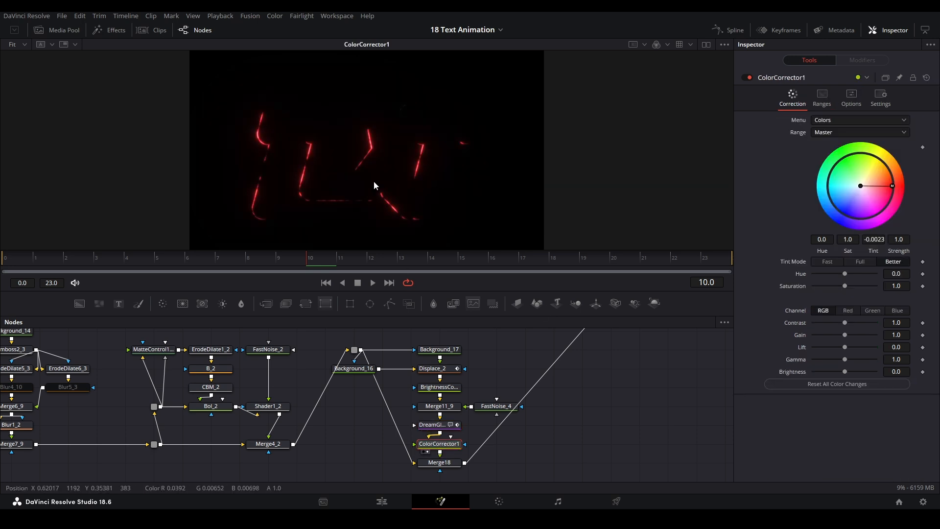
{"action": "left_click", "coordinate": [440, 459]}
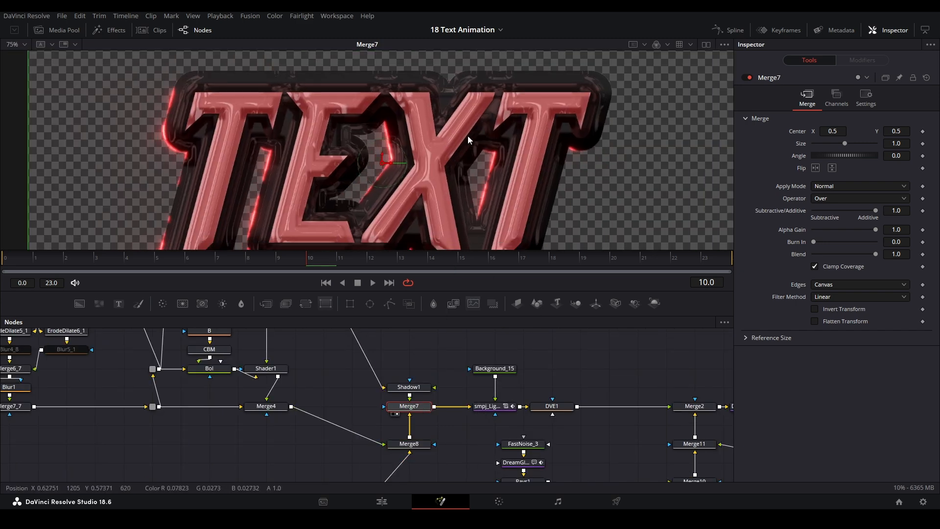
- View the light-wrapped title, the LightWrap's pink BG Color settings, then the plain gray background
{"action": "left_click", "coordinate": [488, 406]}
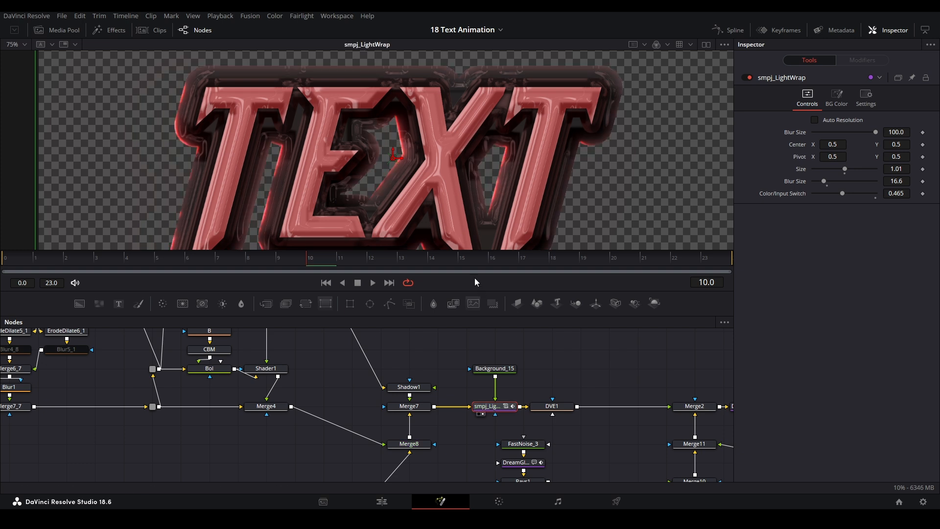
{"action": "left_click", "coordinate": [409, 405]}
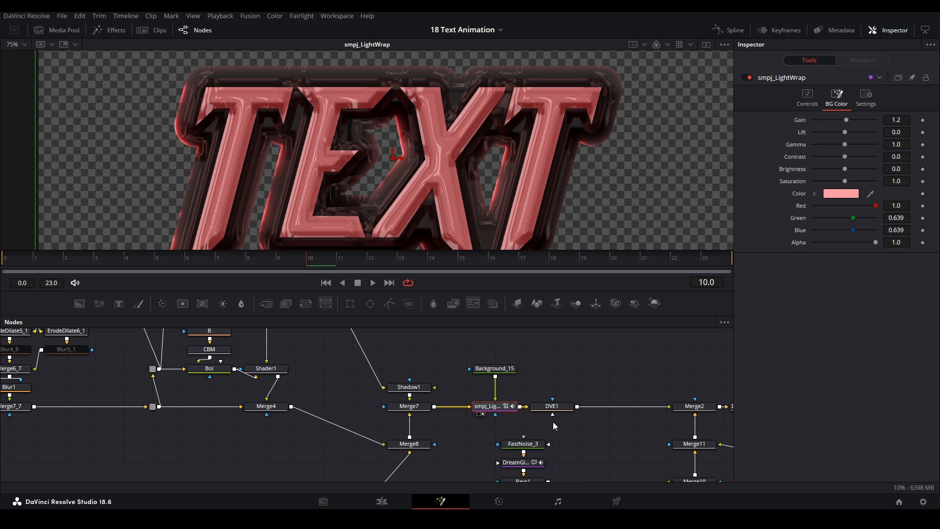
{"action": "left_click", "coordinate": [551, 406]}
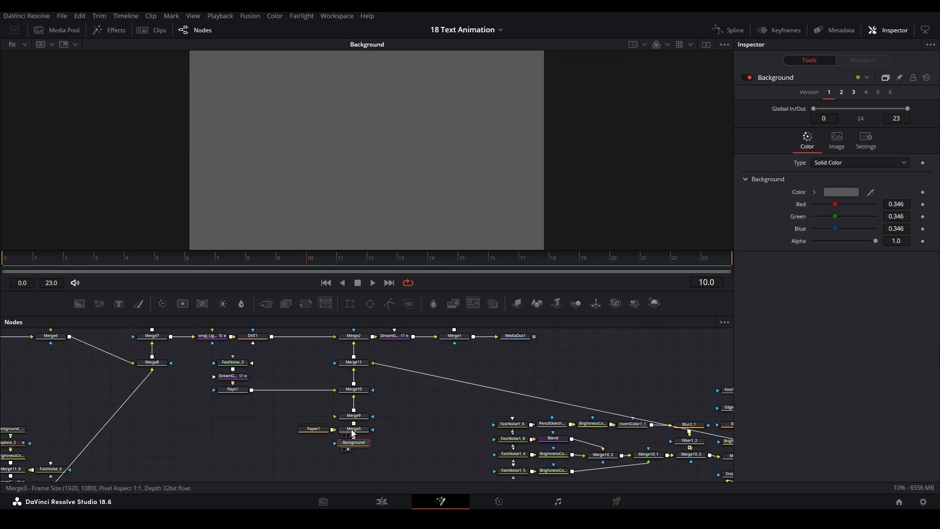
- View the red radial burst, its noise cloud and gradient colouring, the red glow, and the combined burst
{"action": "left_click", "coordinate": [353, 428]}
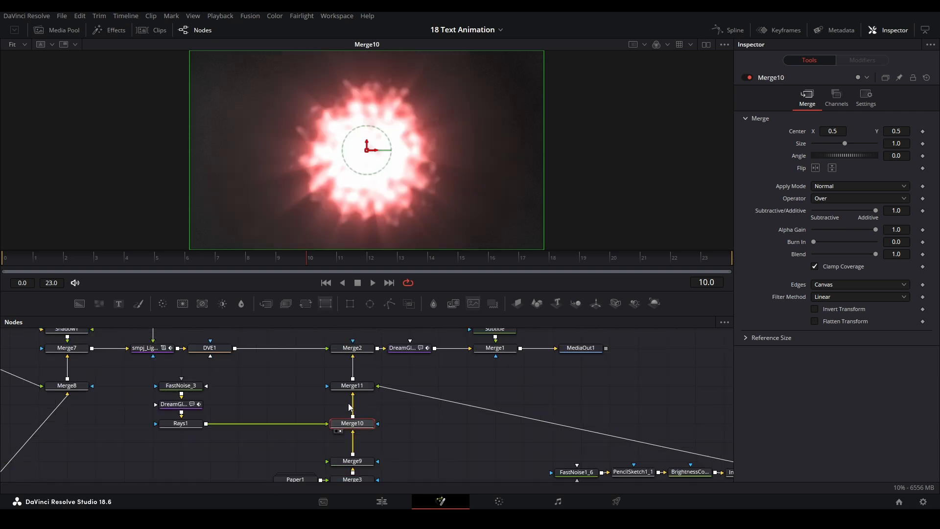
{"action": "left_click", "coordinate": [181, 386]}
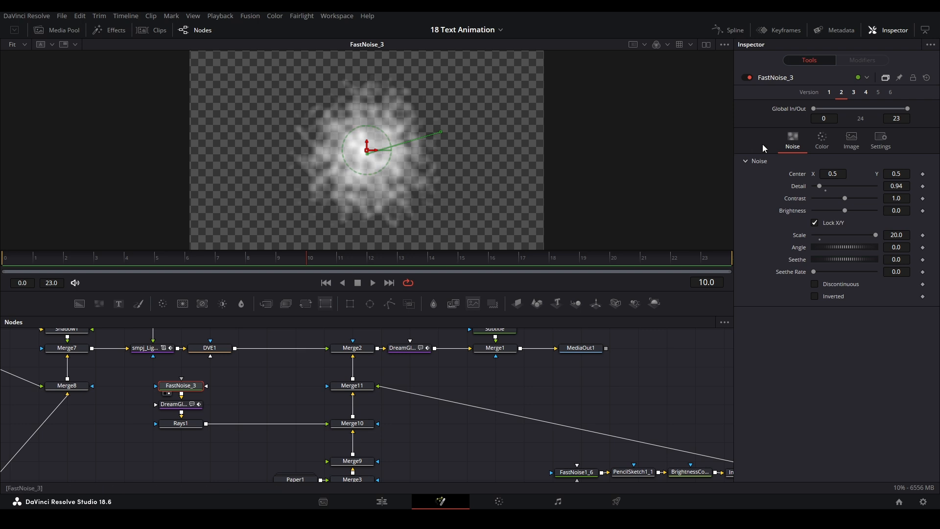
{"action": "left_click", "coordinate": [820, 137]}
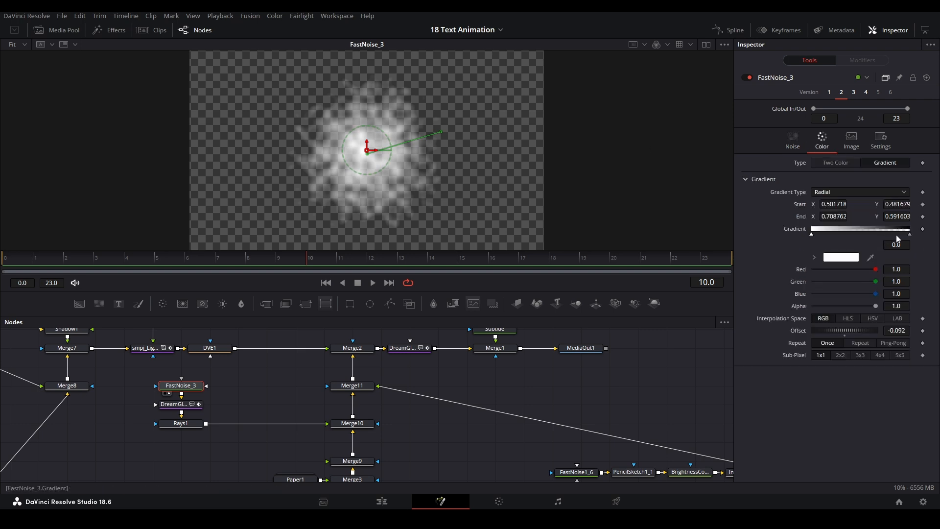
{"action": "left_click", "coordinate": [174, 404]}
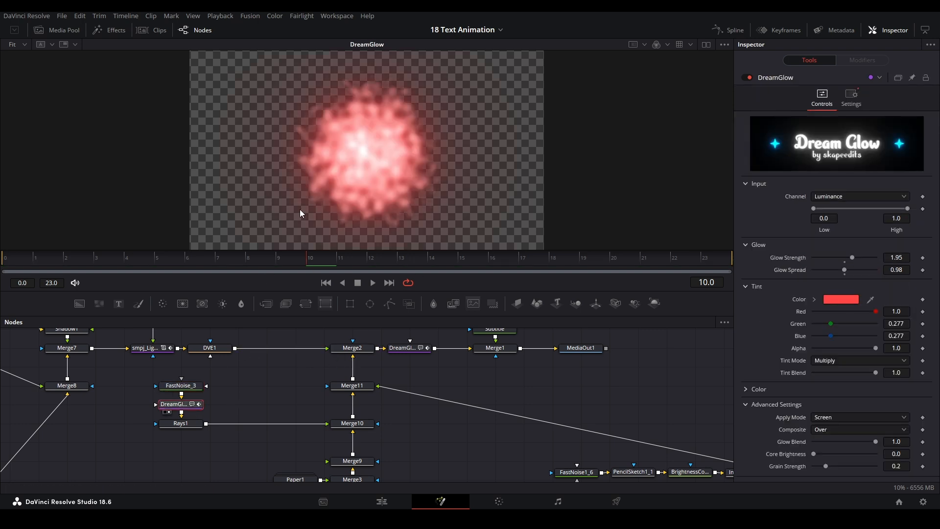
{"action": "mouse_move", "coordinate": [209, 81]}
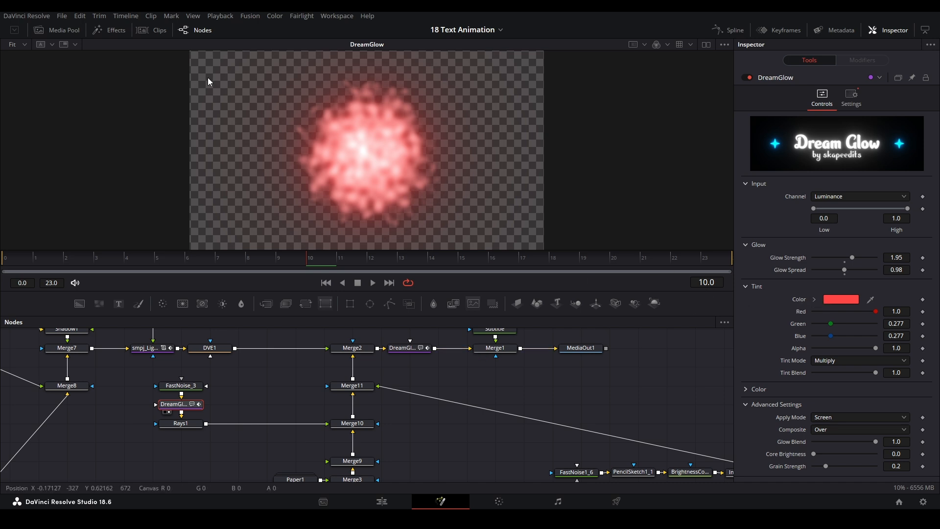
{"action": "left_click", "coordinate": [180, 423]}
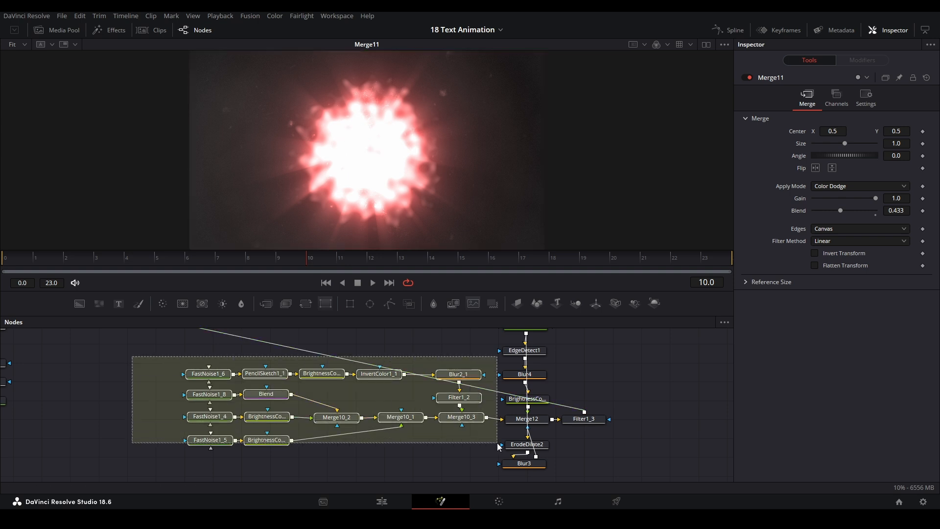
- Review the noise, sketch-inverted, fine speckle and large speck stages and their combined grunge merge
{"action": "left_click", "coordinate": [265, 373]}
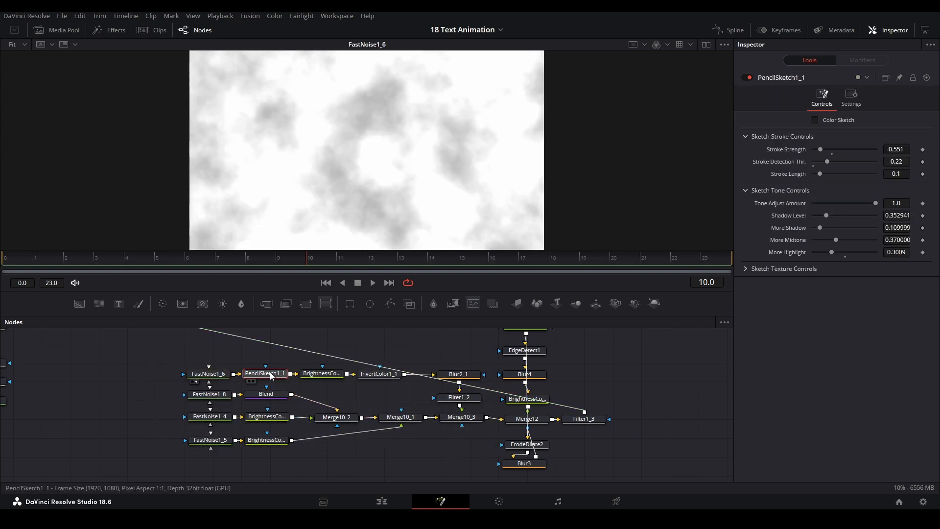
{"action": "left_click", "coordinate": [378, 373]}
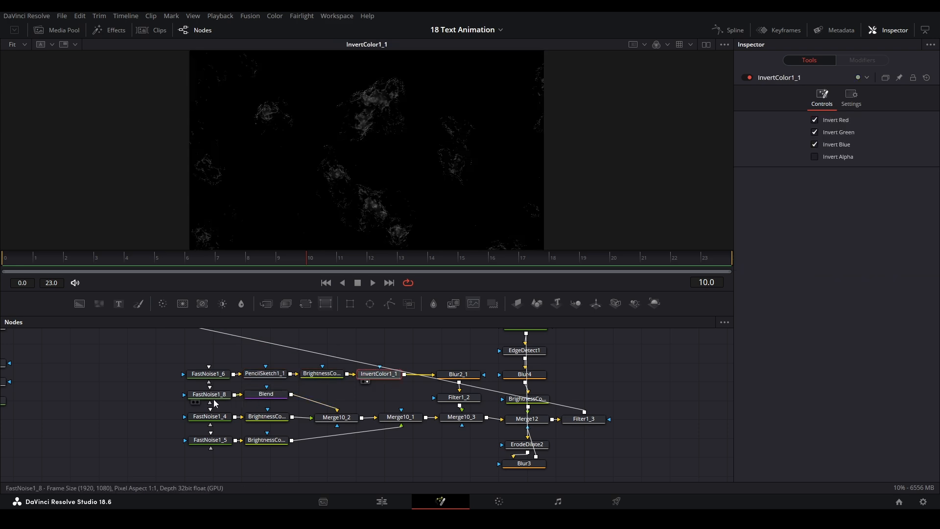
{"action": "left_click", "coordinate": [265, 394]}
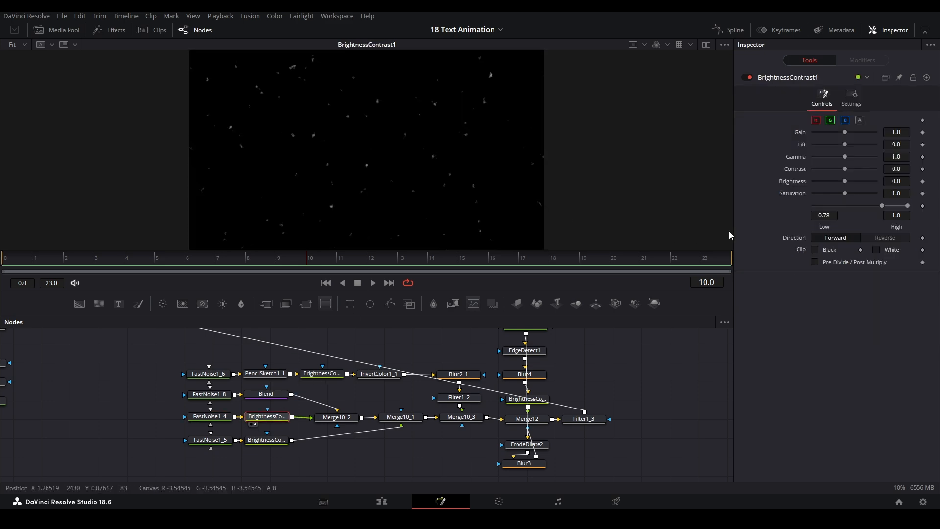
{"action": "mouse_move", "coordinate": [355, 115]}
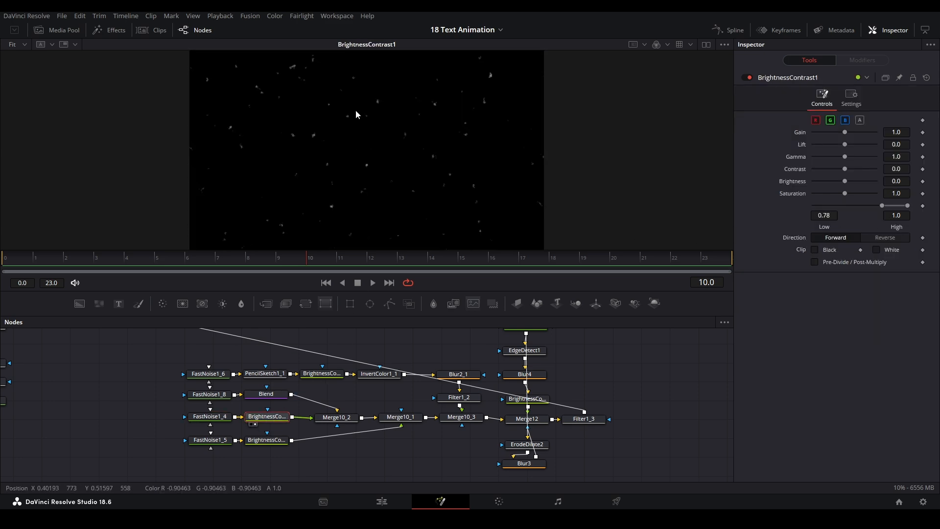
{"action": "left_click", "coordinate": [266, 440]}
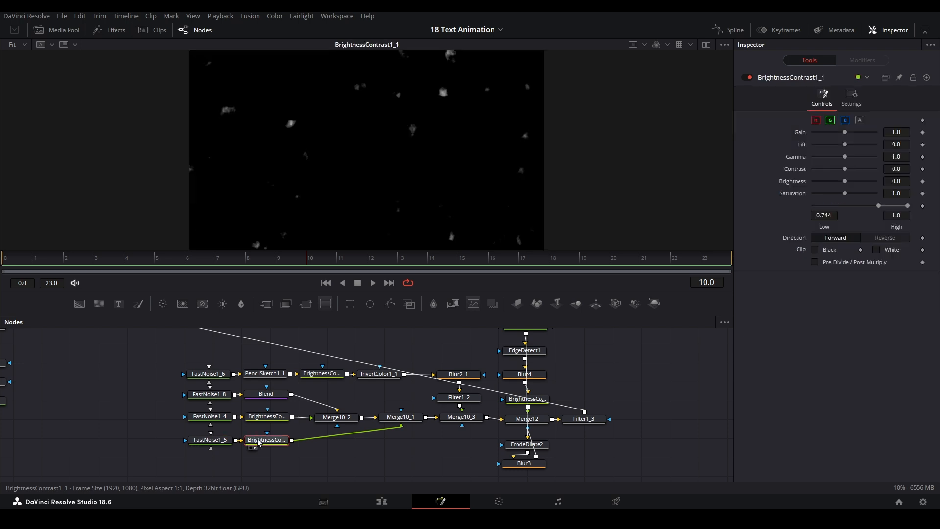
{"action": "left_click", "coordinate": [336, 417]}
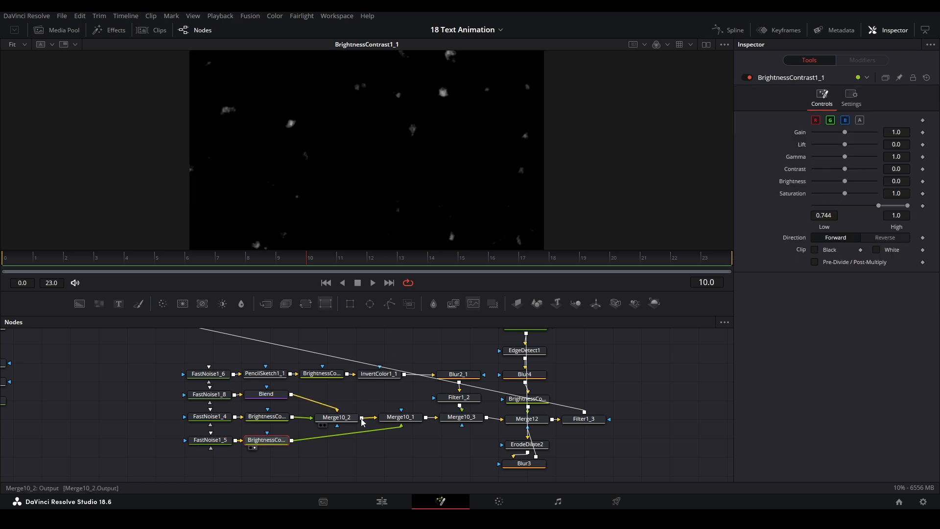
{"action": "left_click", "coordinate": [401, 417]}
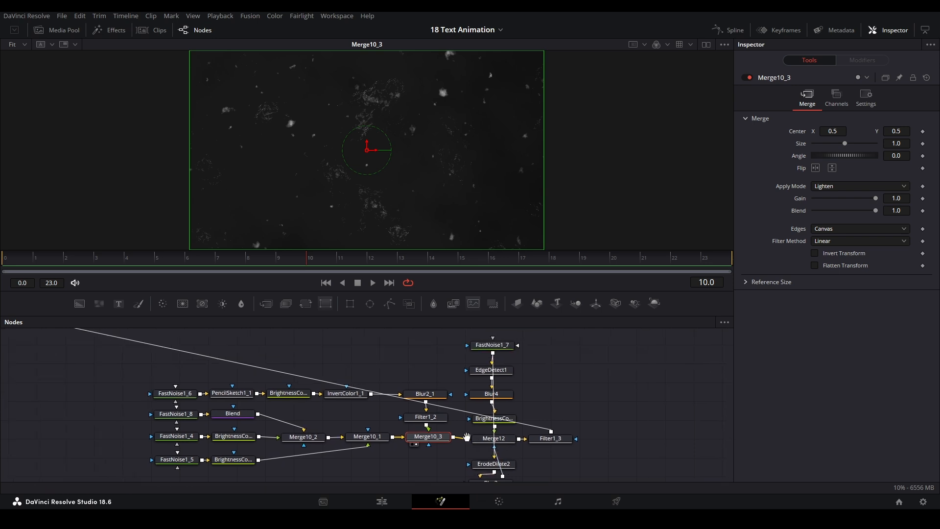
- Review the edge branch: blotchy noise, detected edges, brightened edges and their merge with the texture
{"action": "left_click", "coordinate": [491, 345]}
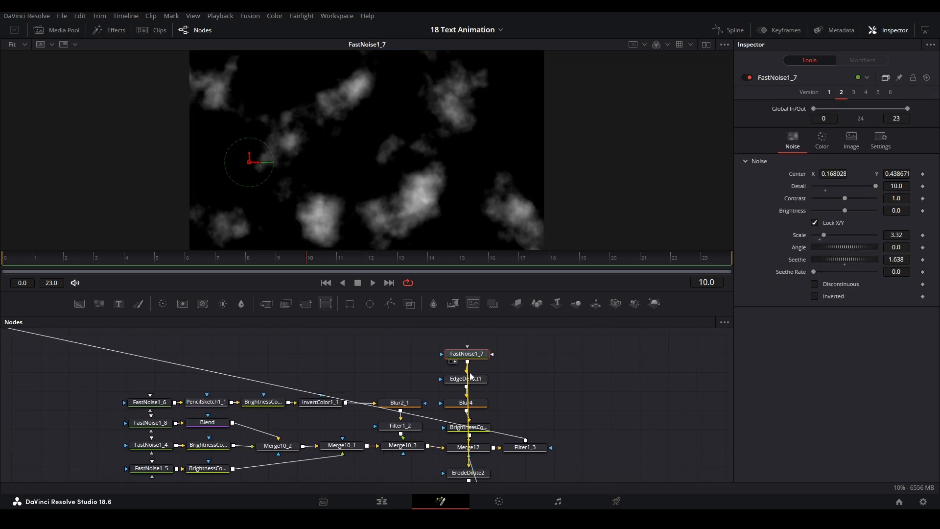
{"action": "left_click", "coordinate": [466, 378]}
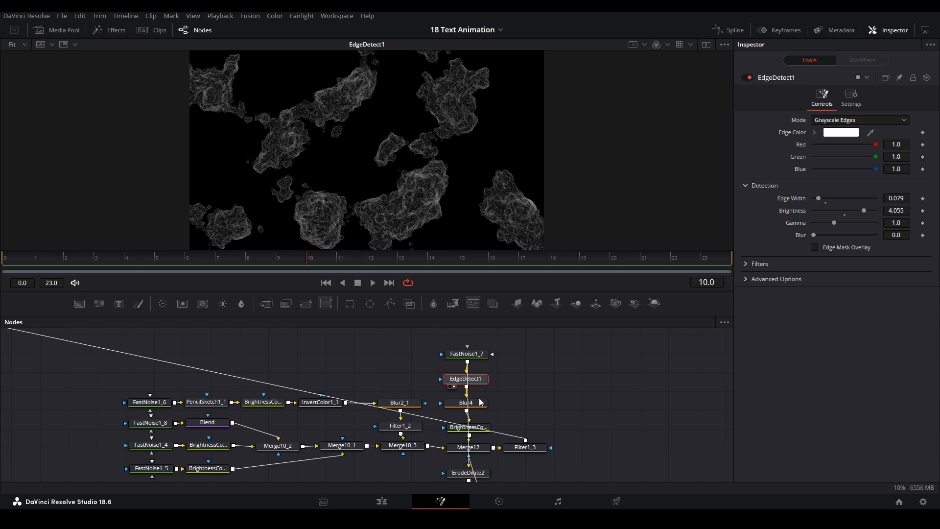
{"action": "left_click", "coordinate": [468, 427]}
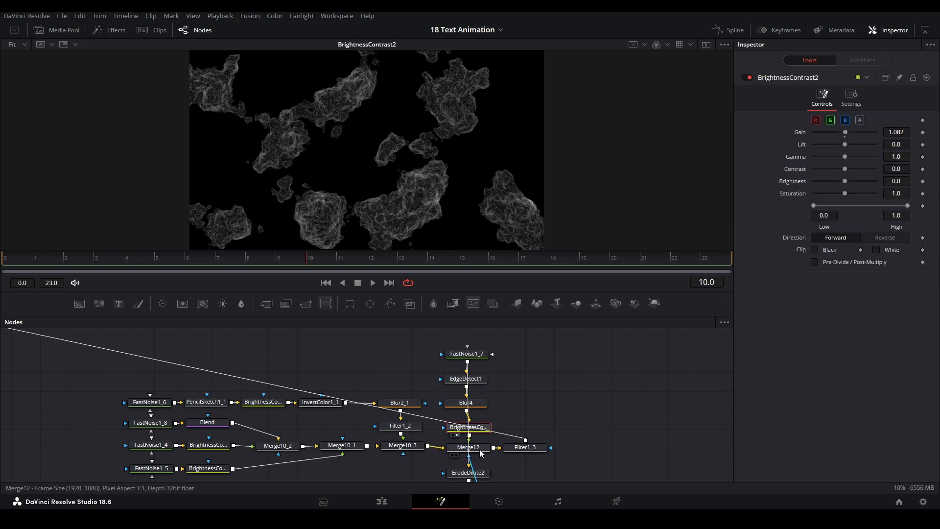
{"action": "left_click", "coordinate": [468, 446]}
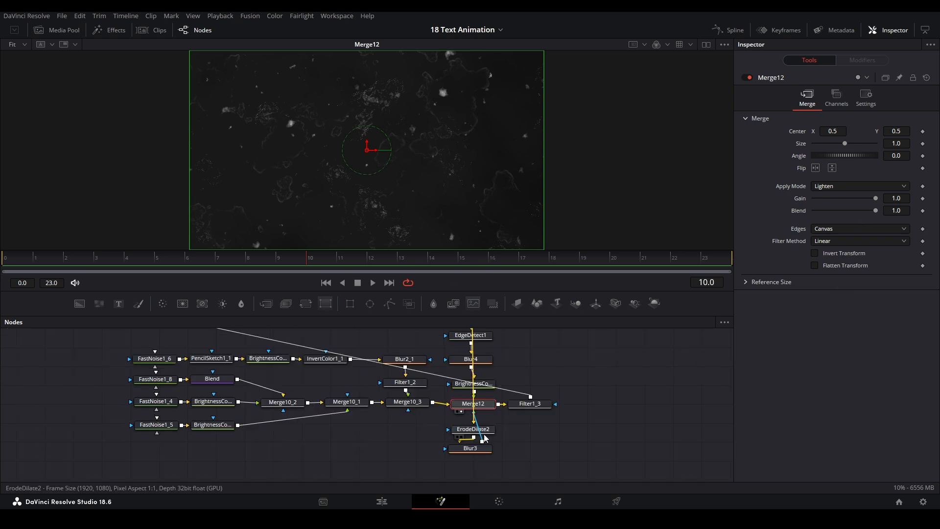
- Move ErodeDilate2 beside Blur3, check the blurred mask and final grunge merge, then return to the burst composite
{"action": "left_click_drag", "start_coordinate": [469, 429], "coordinate": [501, 424]}
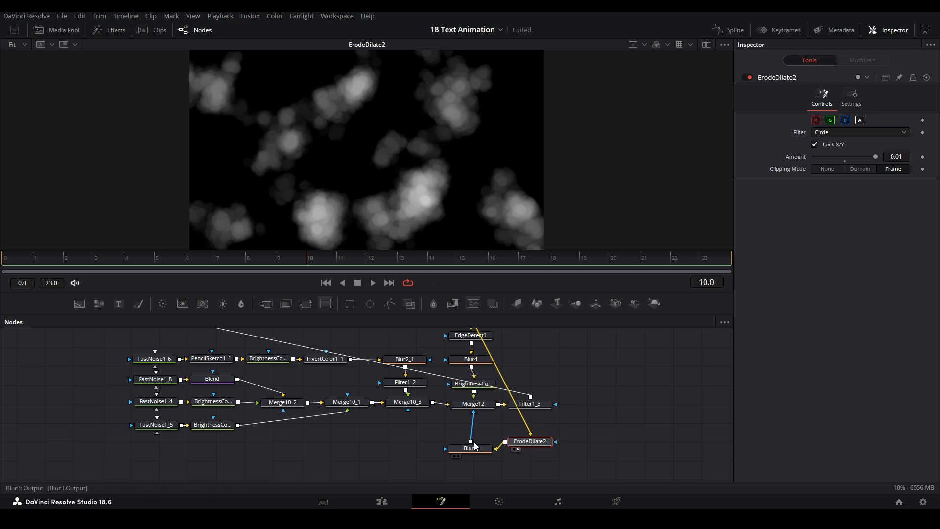
{"action": "left_click", "coordinate": [474, 384]}
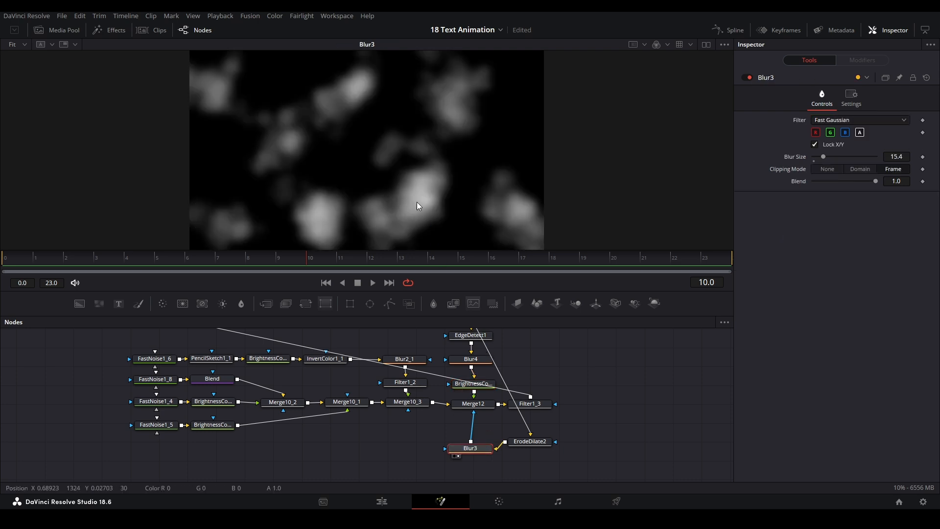
{"action": "left_click", "coordinate": [474, 404]}
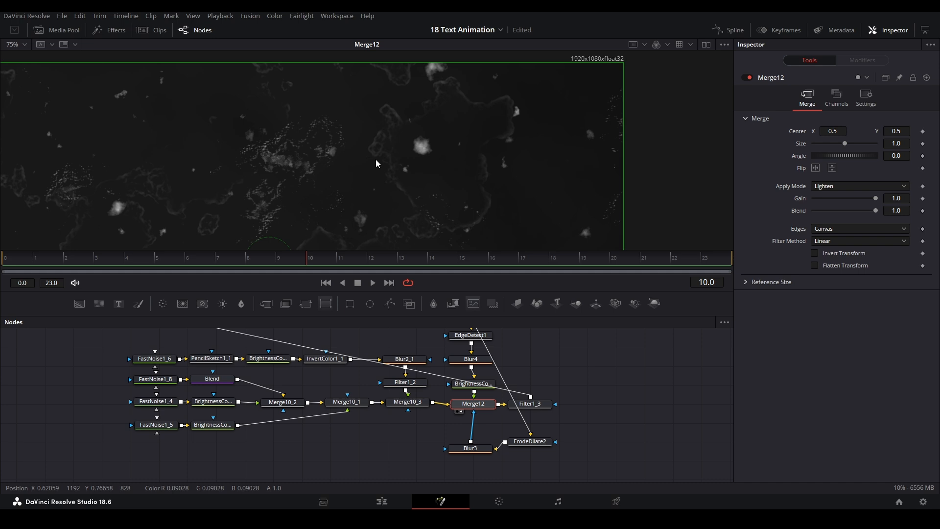
{"action": "left_click", "coordinate": [530, 404]}
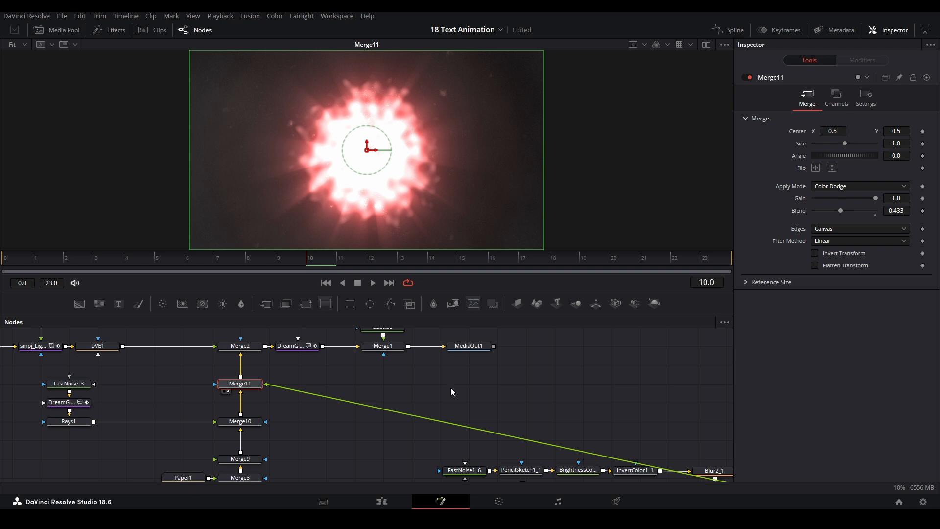
- View Merge2, DreamGlow_1 and Merge1 to see the TEXT title over the burst, its glow and the subtitled final composite
{"action": "left_click", "coordinate": [241, 376]}
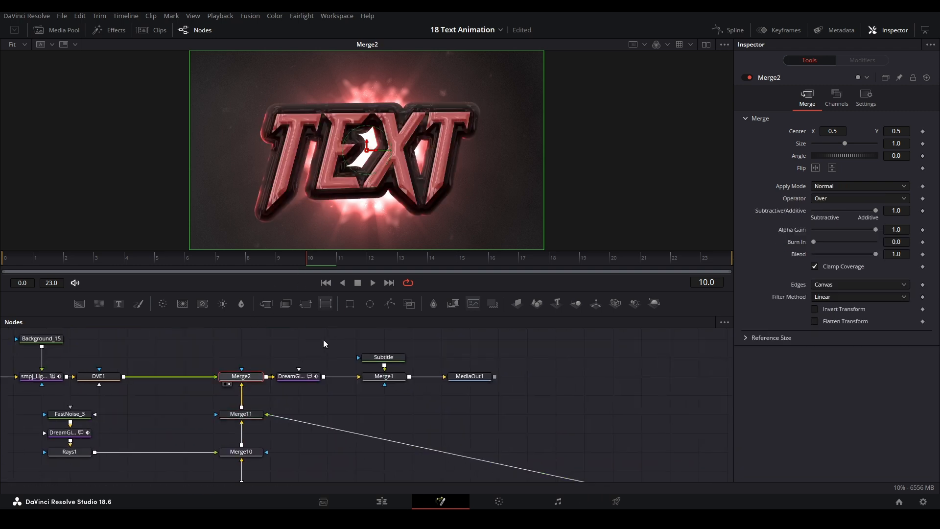
{"action": "left_click", "coordinate": [292, 376]}
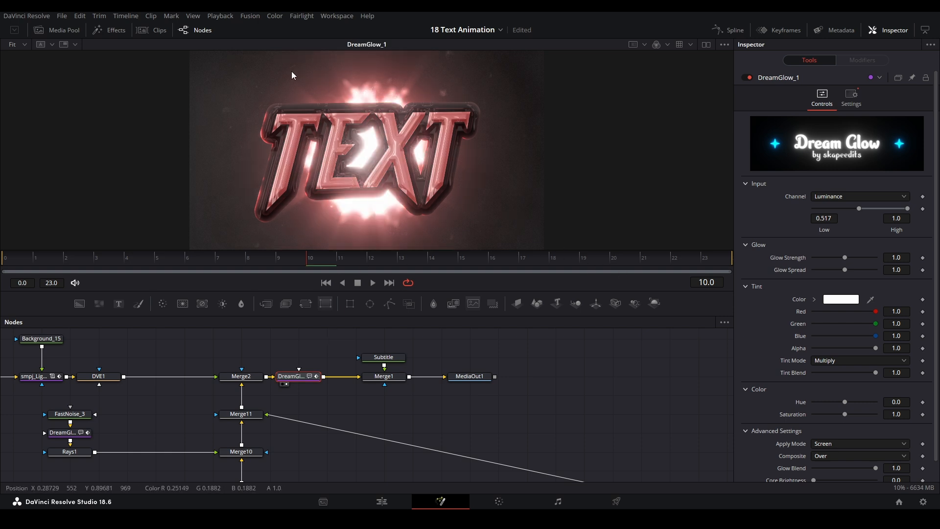
{"action": "left_click", "coordinate": [383, 376]}
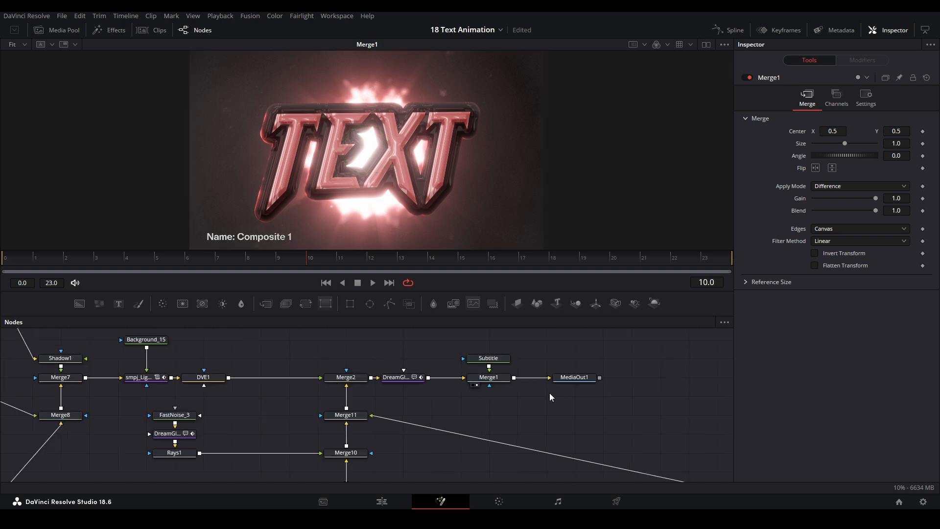
{"action": "left_click", "coordinate": [574, 377]}
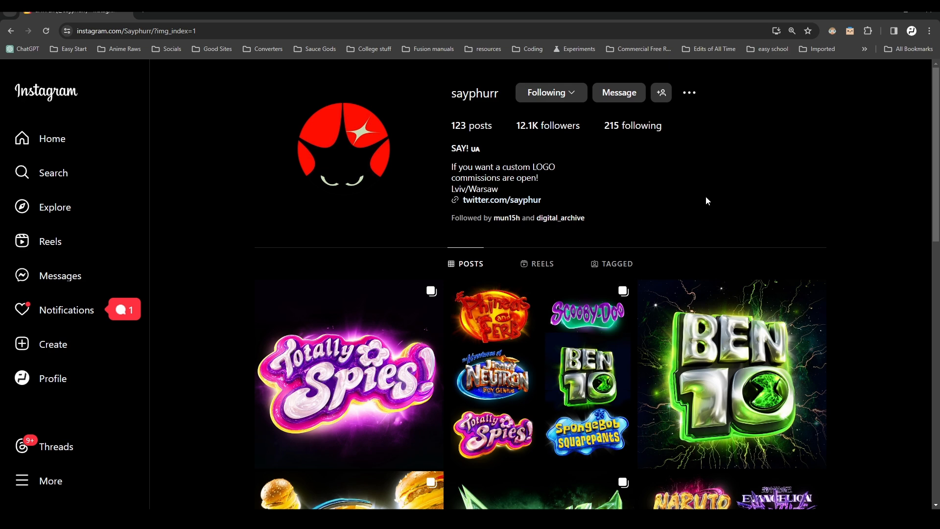
- Scroll the designer's profile grid and view the Pringles logo post, then return to the grid
{"action": "scroll", "scroll_direction": "down", "scroll_amount": 3}
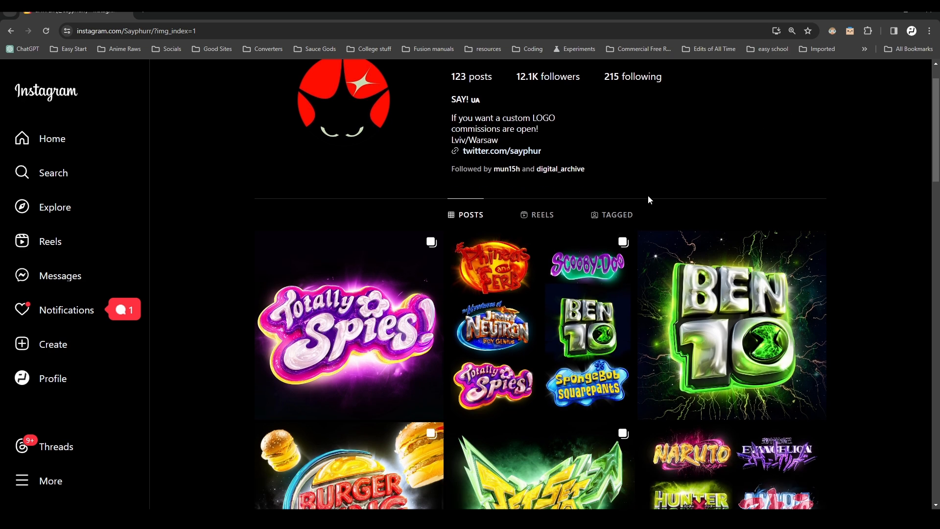
{"action": "scroll", "scroll_direction": "down", "scroll_amount": 3}
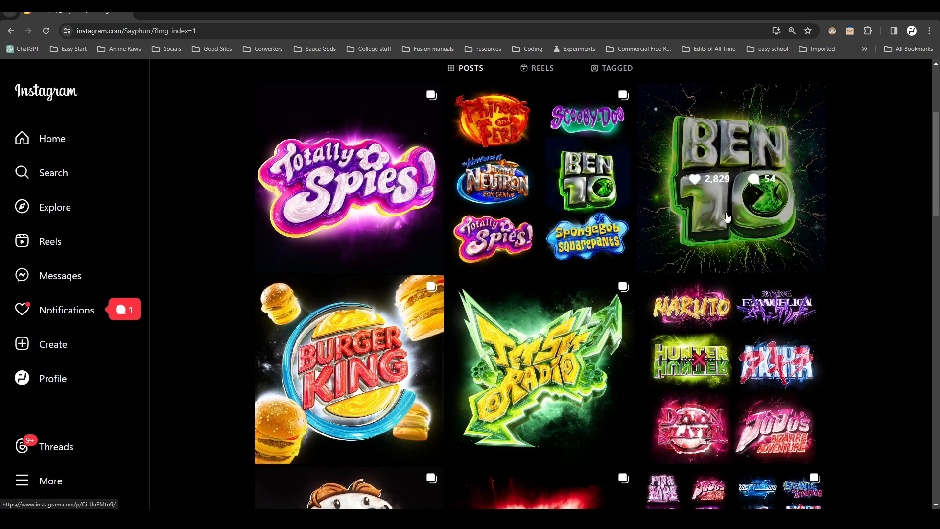
{"action": "scroll", "scroll_direction": "down", "scroll_amount": 3}
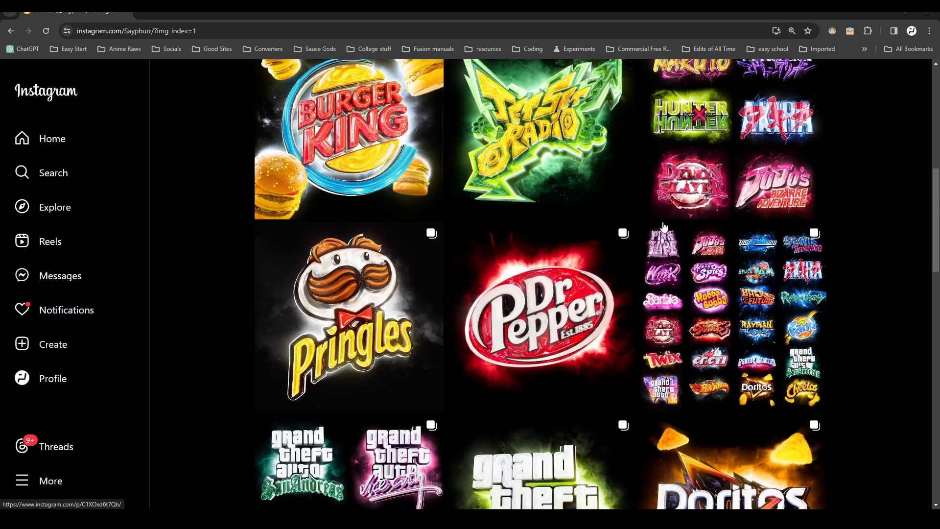
{"action": "left_click", "coordinate": [348, 316]}
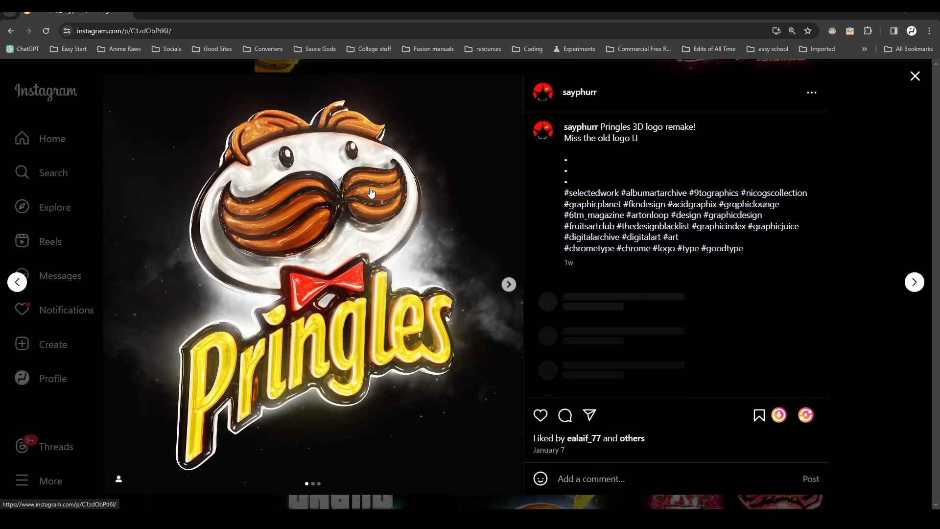
{"action": "left_click", "coordinate": [508, 284]}
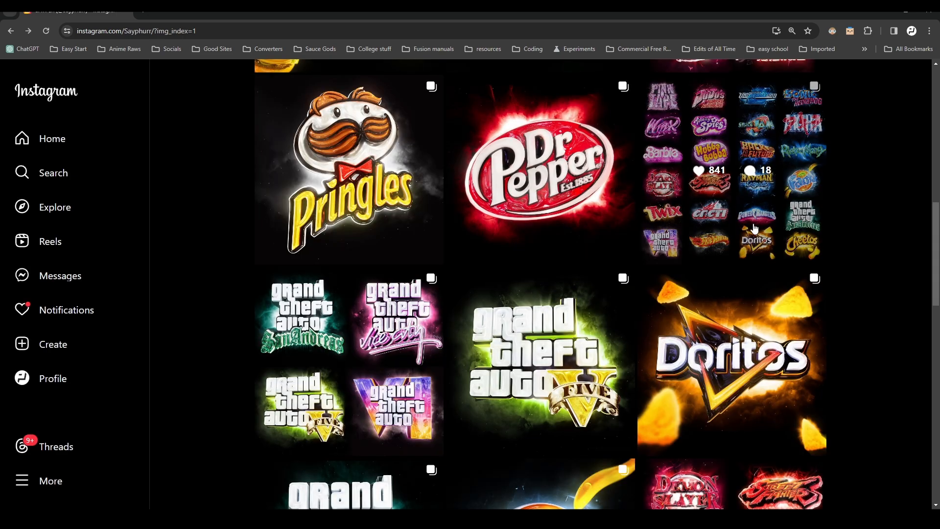
- Open the digital_archive logo collection post and page through its slides to the glossy yellow Cheetos logo
{"action": "scroll", "scroll_direction": "down", "scroll_amount": 3}
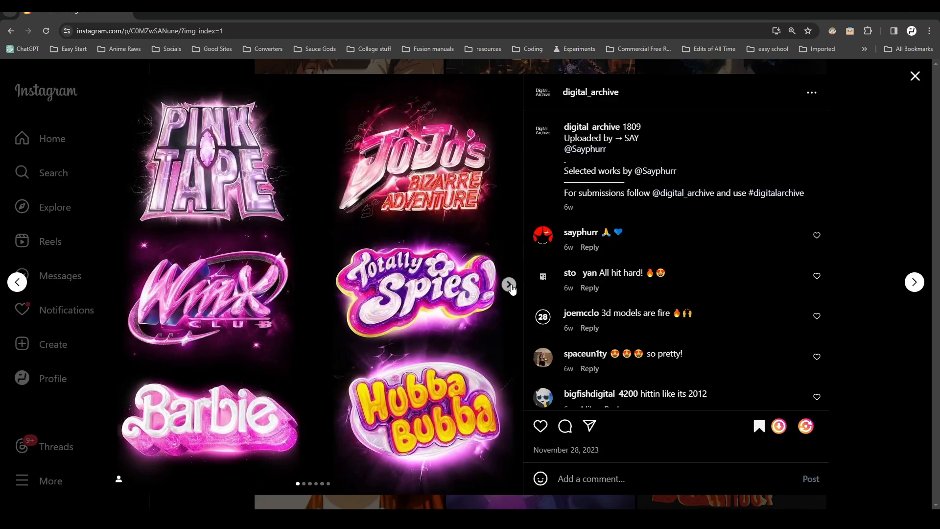
{"action": "left_click", "coordinate": [510, 284]}
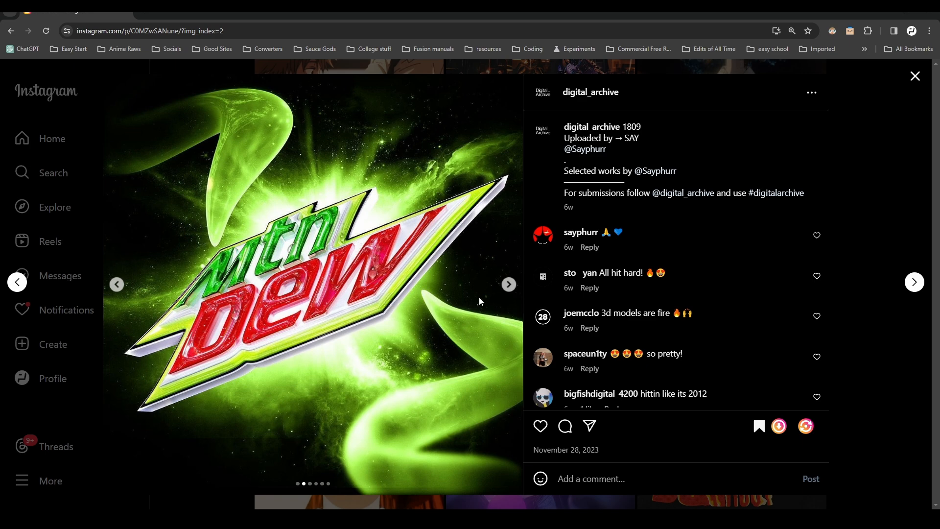
{"action": "left_click", "coordinate": [508, 284]}
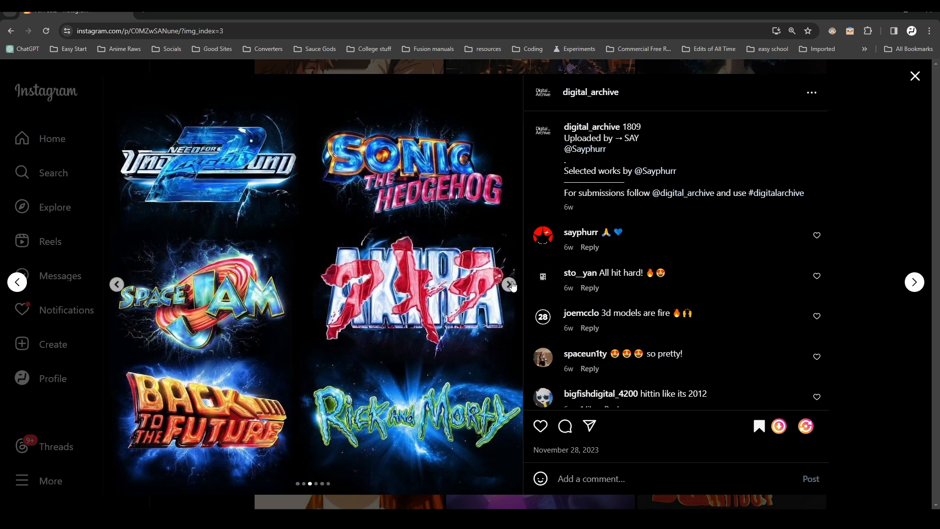
{"action": "left_click", "coordinate": [117, 284]}
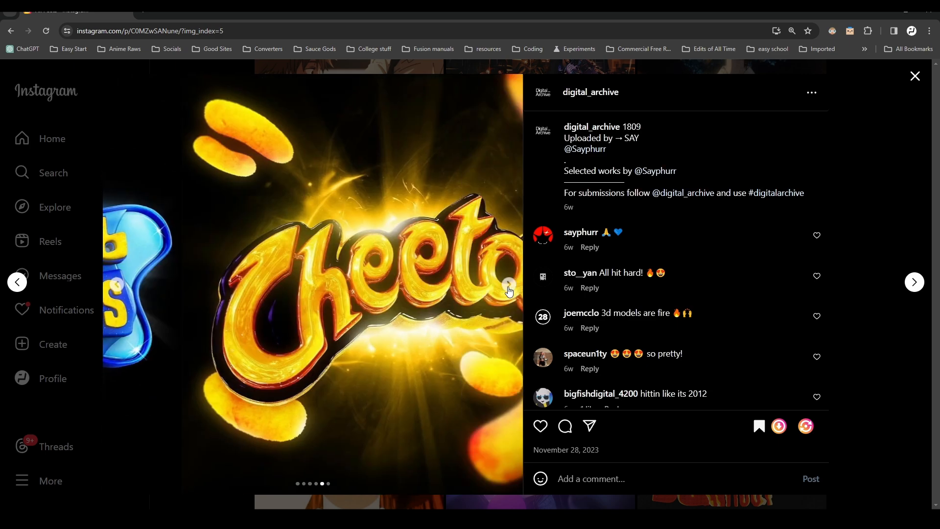
{"action": "left_click", "coordinate": [508, 284]}
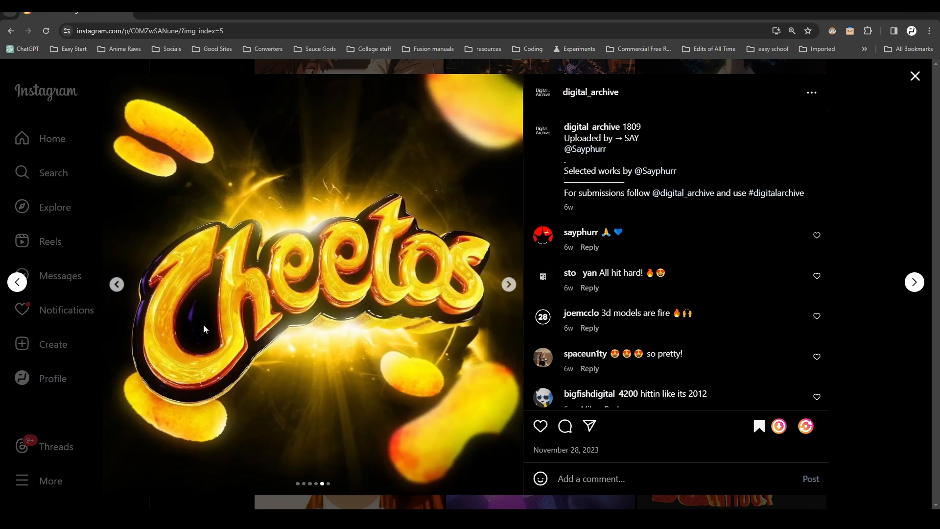